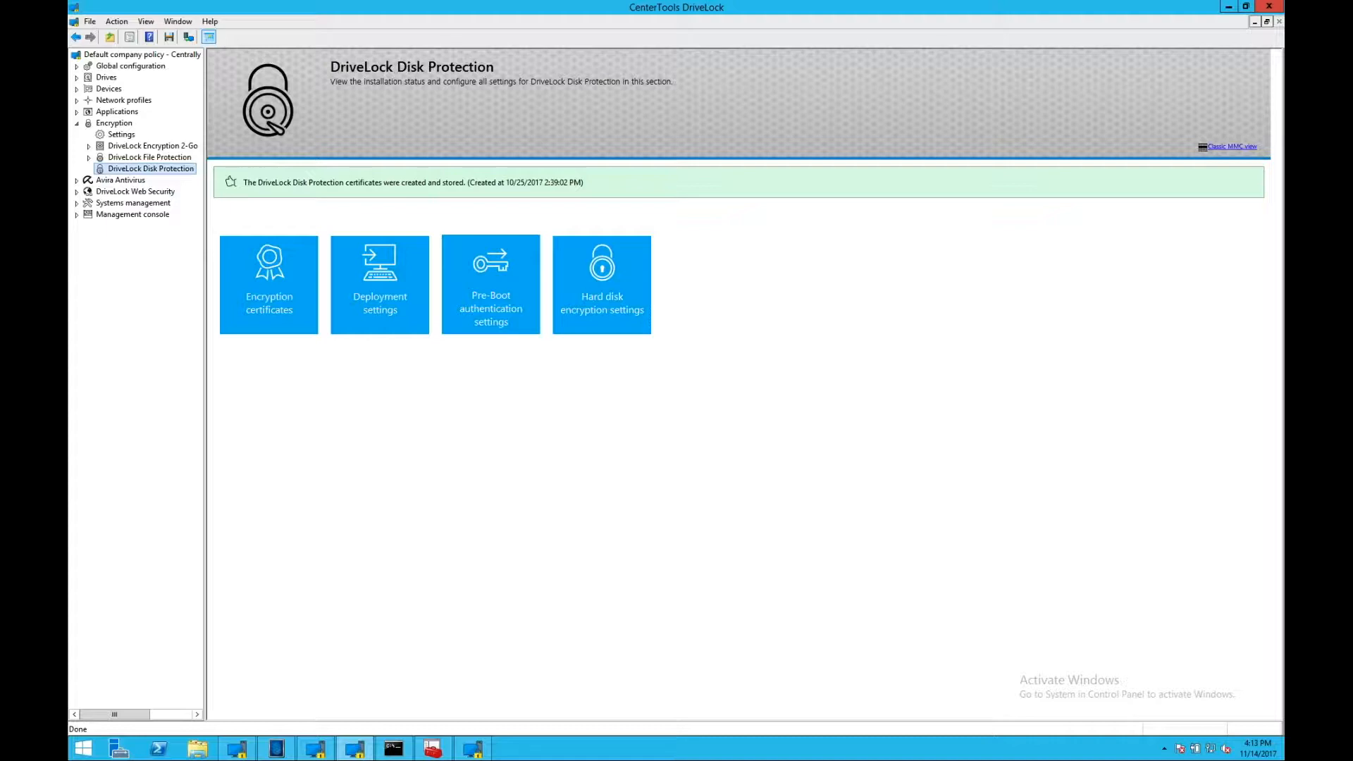
{"action": "mouse_move", "coordinate": [520, 487]}
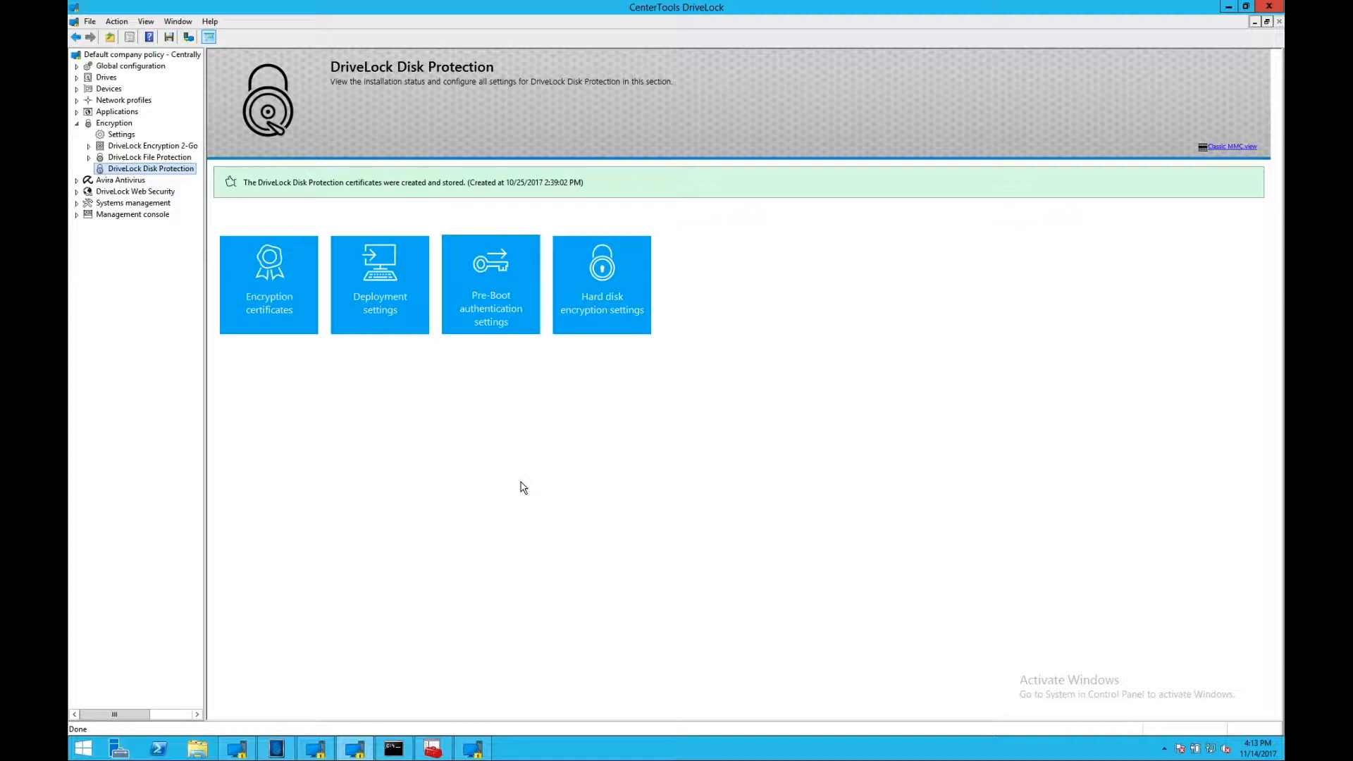
{"action": "mouse_move", "coordinate": [311, 382]}
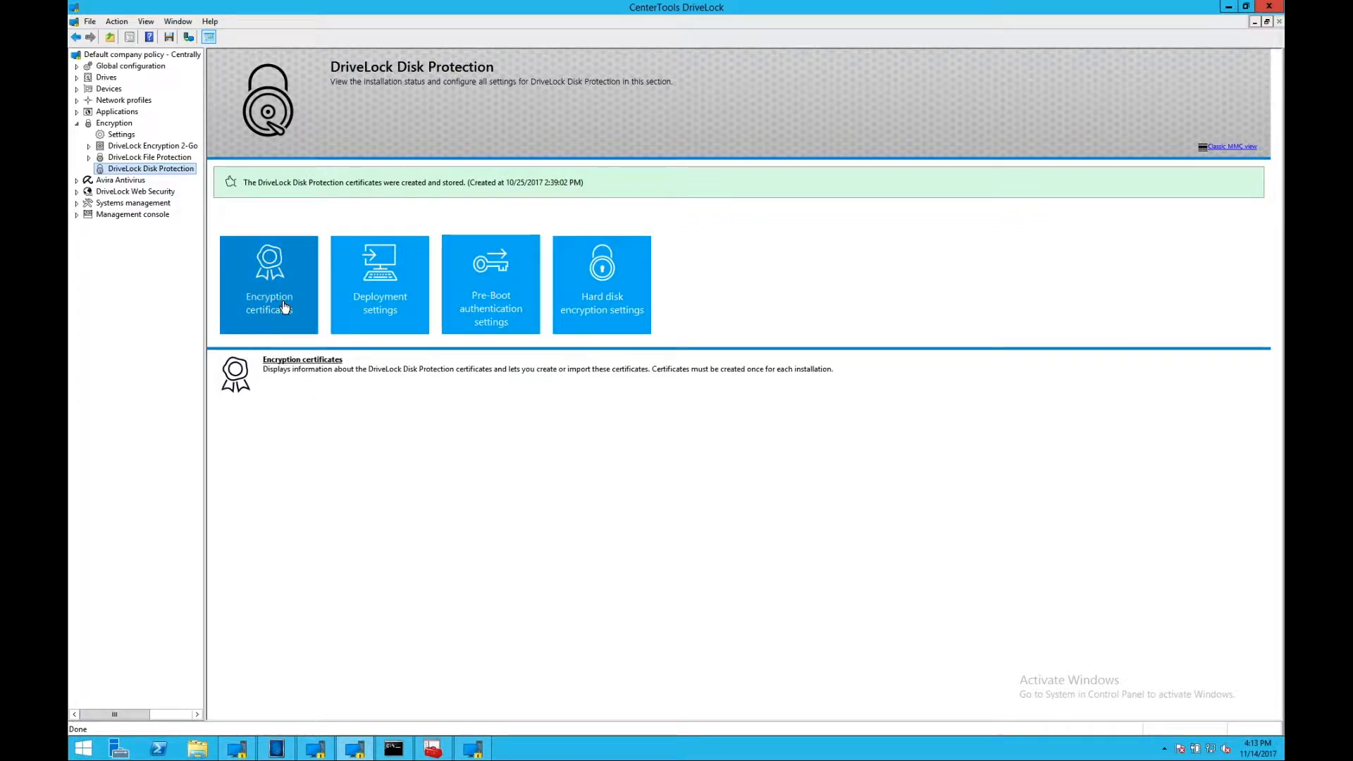
Step: Open the hard disk encryption and pre-boot authentication properties and reposition them for viewing
{"action": "double_click", "coordinate": [268, 284]}
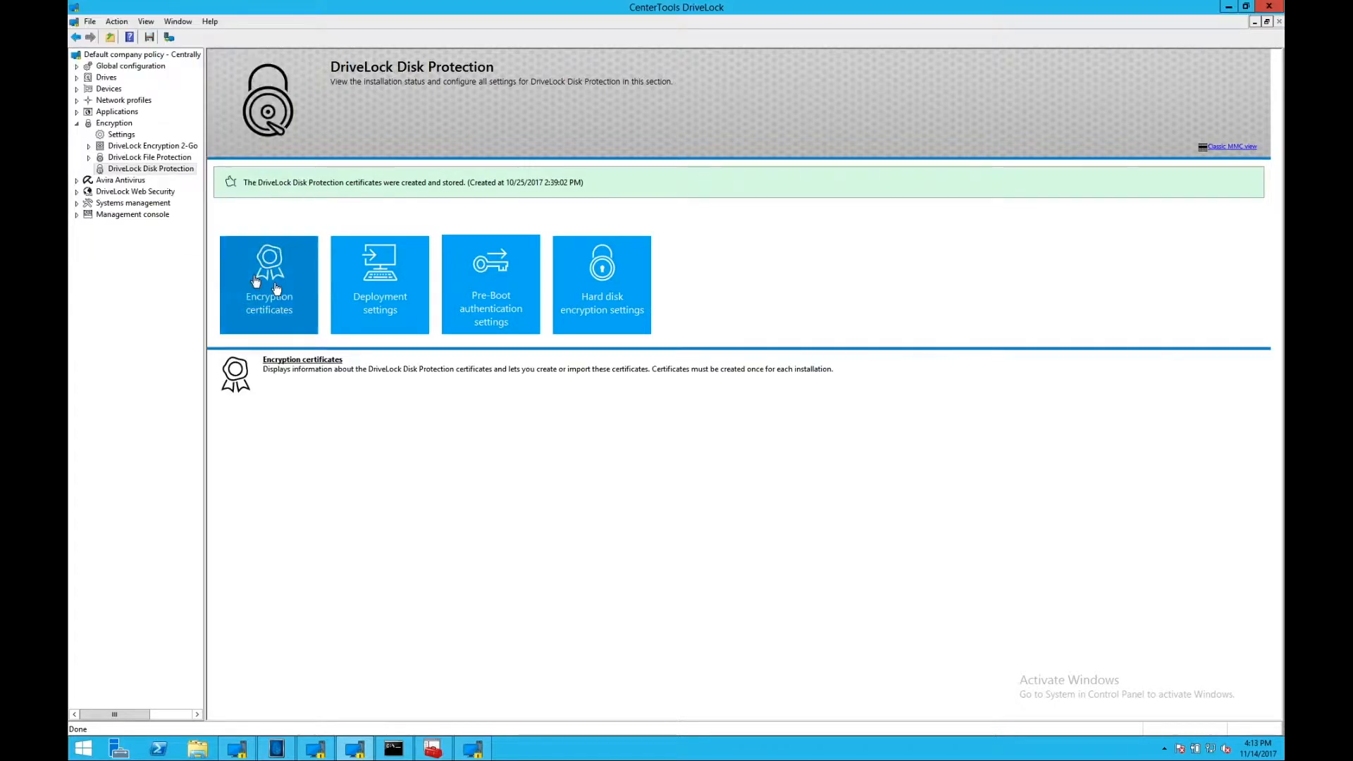
{"action": "mouse_move", "coordinate": [577, 378]}
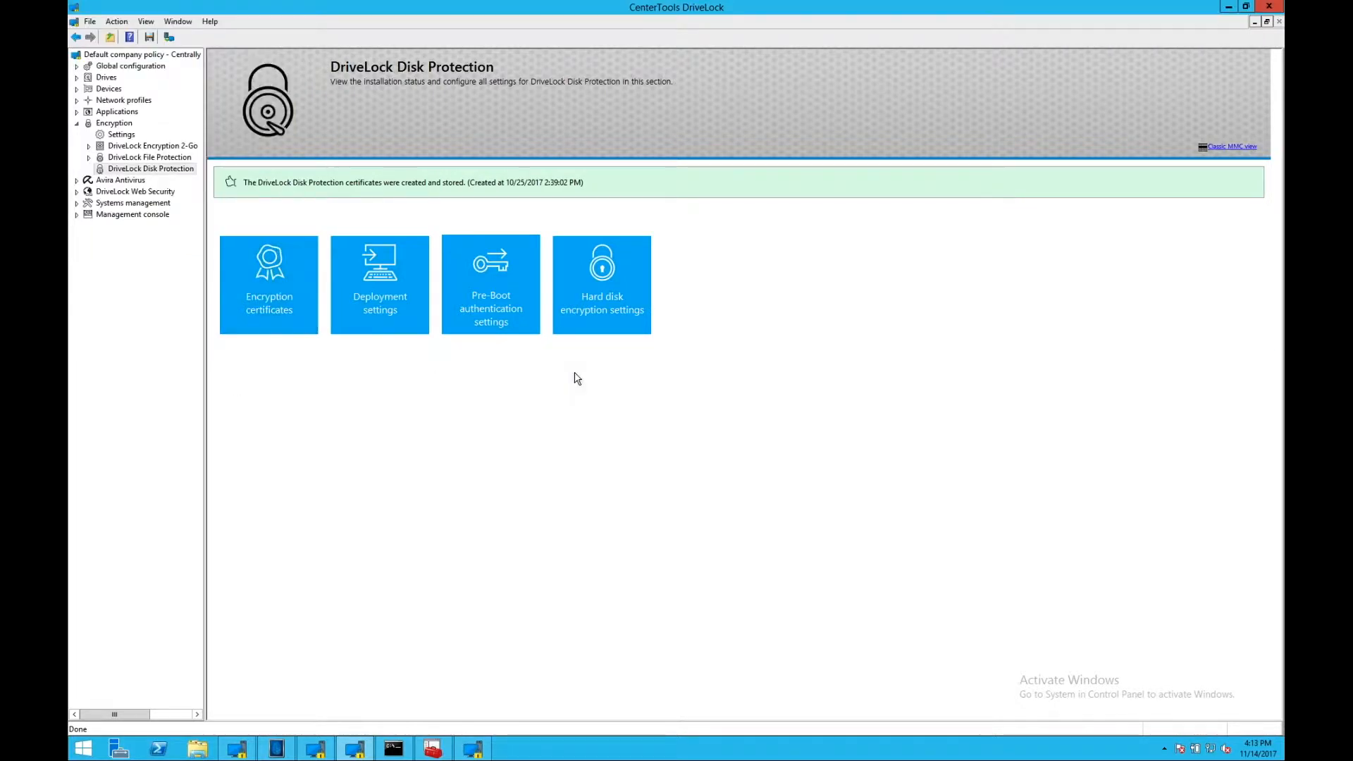
{"action": "left_click", "coordinate": [601, 285]}
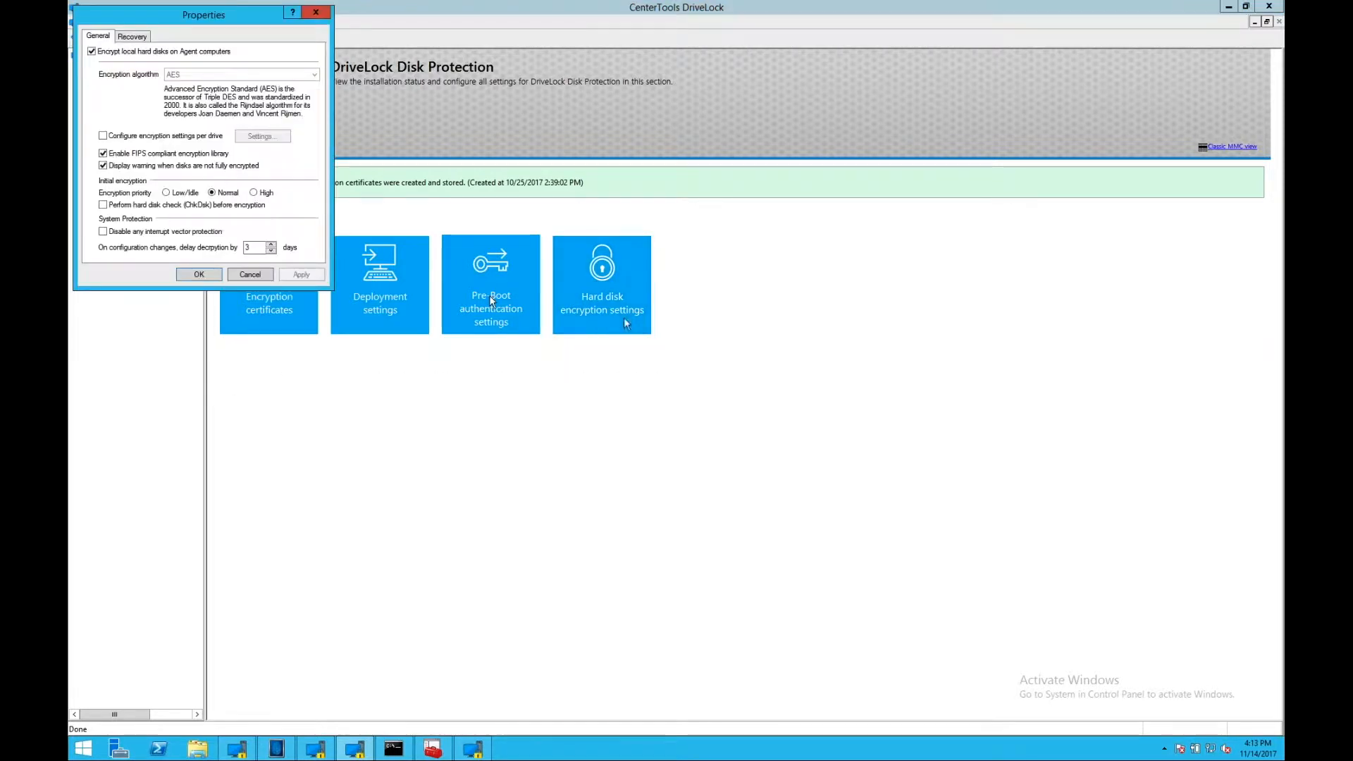
{"action": "left_click_drag", "start_coordinate": [203, 15], "coordinate": [432, 175]}
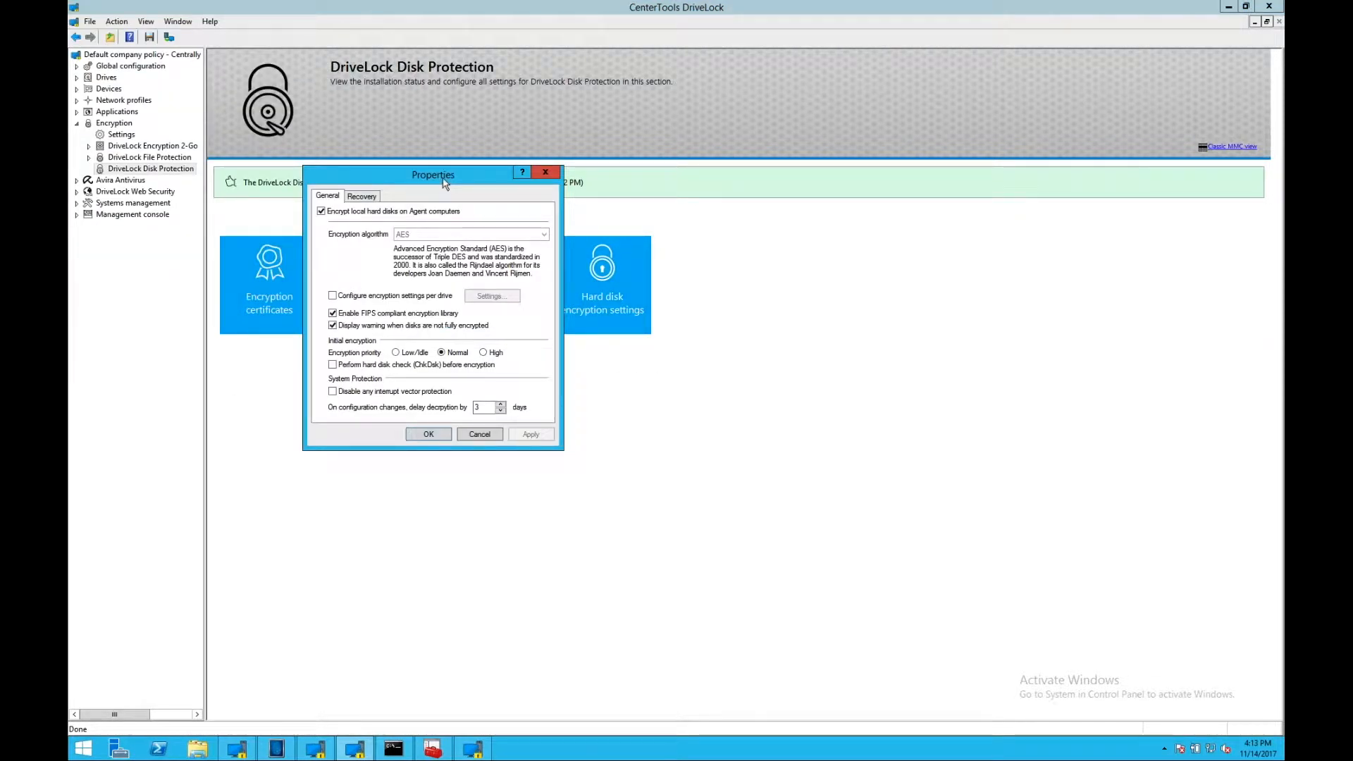
{"action": "mouse_move", "coordinate": [469, 191]}
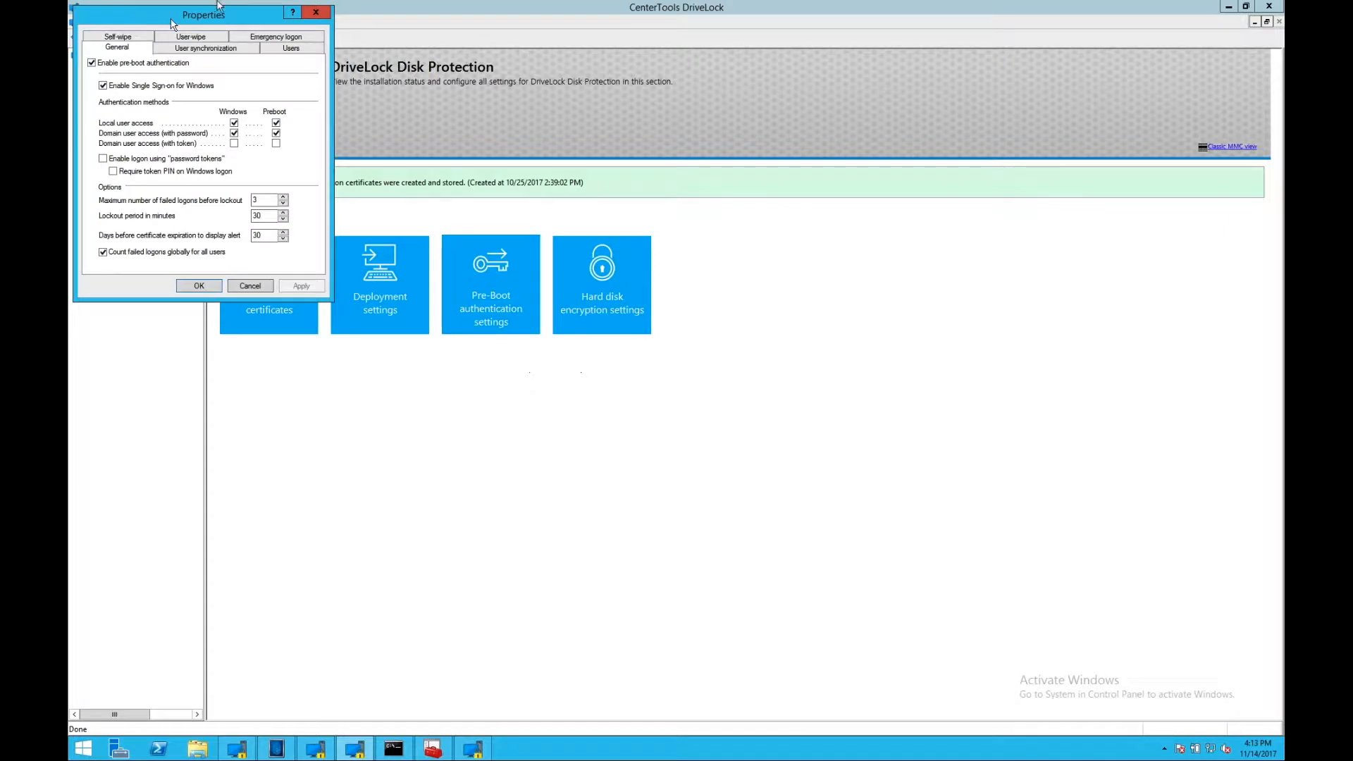
{"action": "left_click_drag", "start_coordinate": [202, 14], "coordinate": [480, 292]}
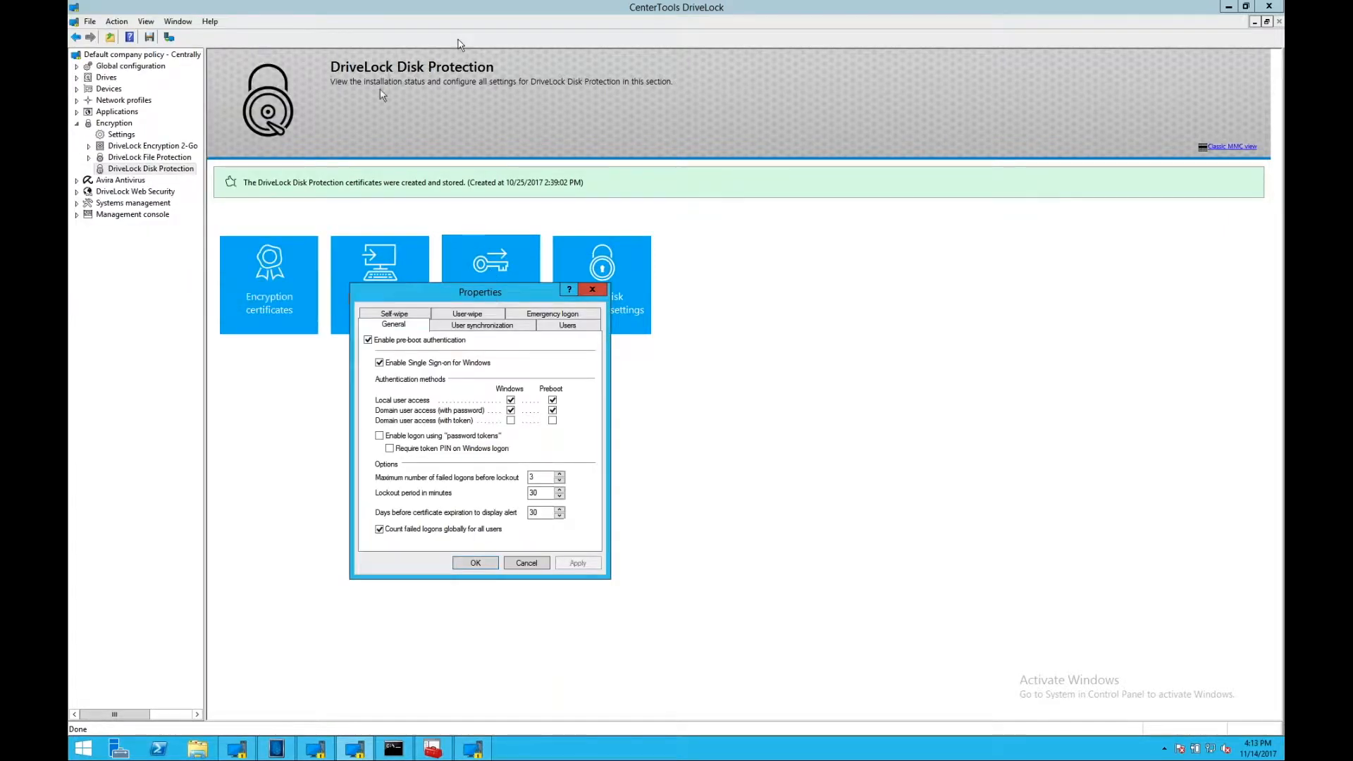
{"action": "mouse_move", "coordinate": [526, 96]}
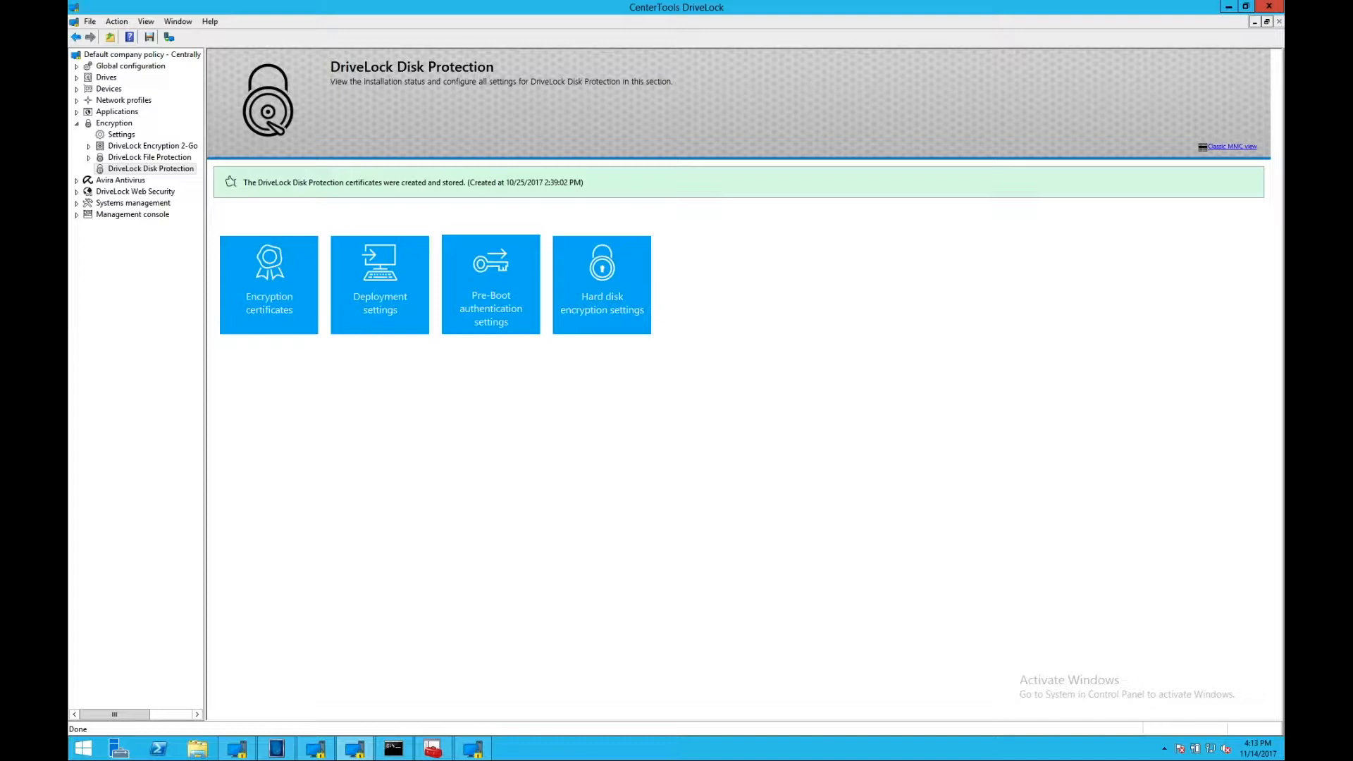
{"action": "mouse_move", "coordinate": [158, 165]}
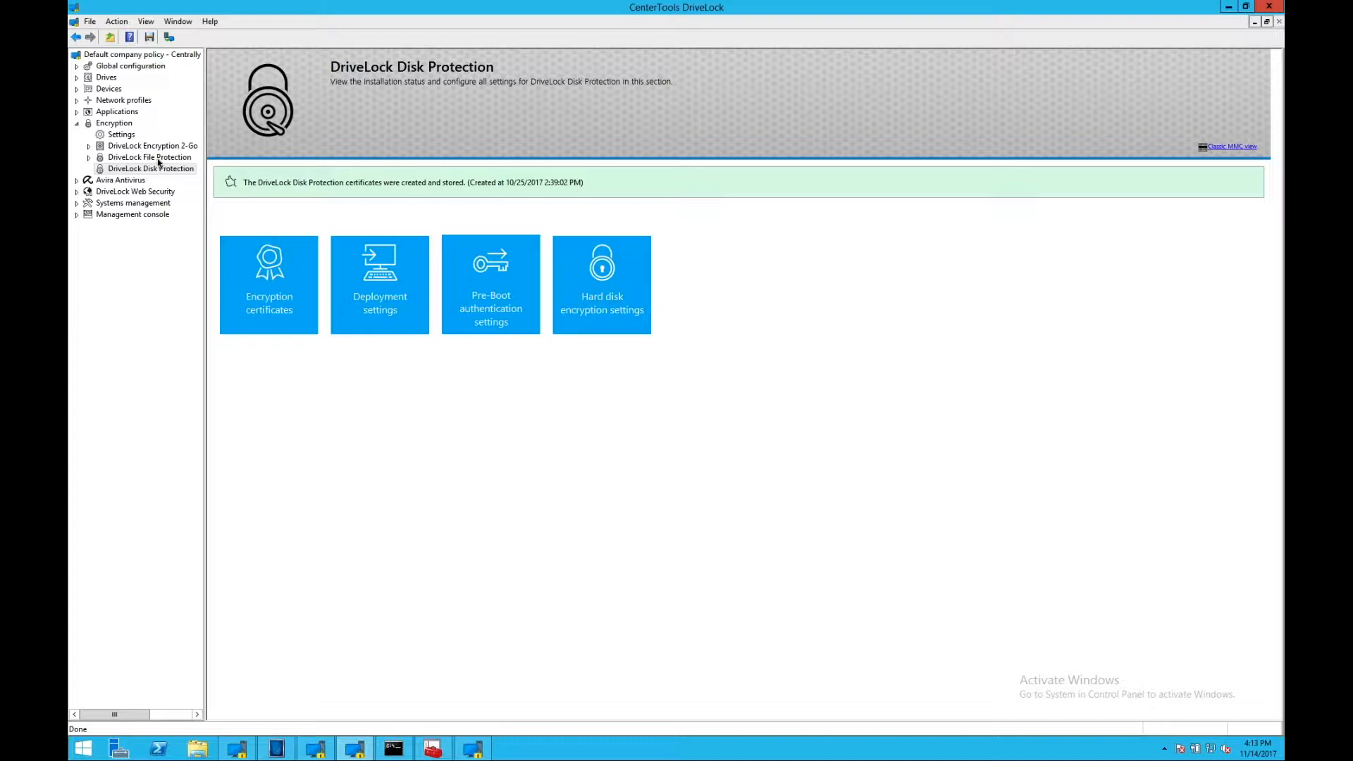
Step: Expand Encryption 2-Go and select the Container password recovery node with its administrative password and certificate entries
{"action": "left_click", "coordinate": [153, 145]}
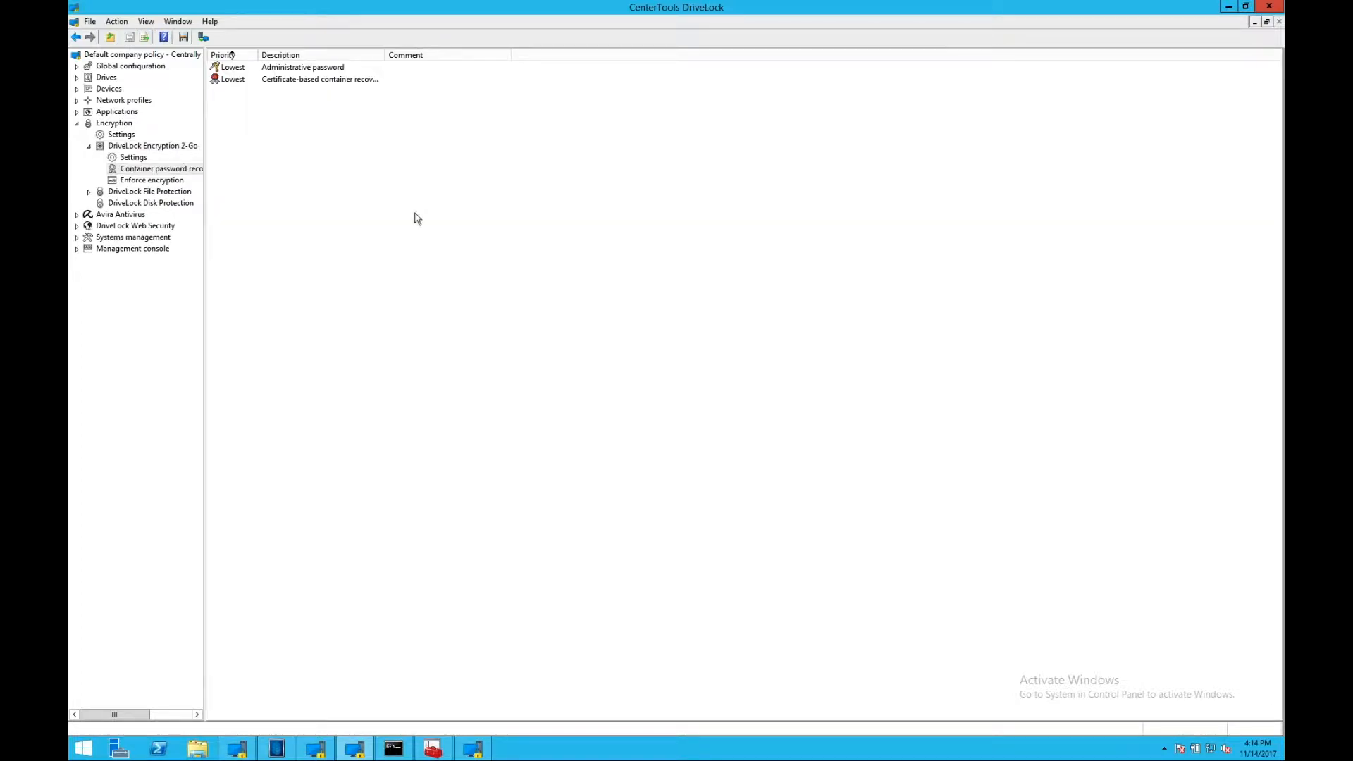
{"action": "mouse_move", "coordinate": [170, 173]}
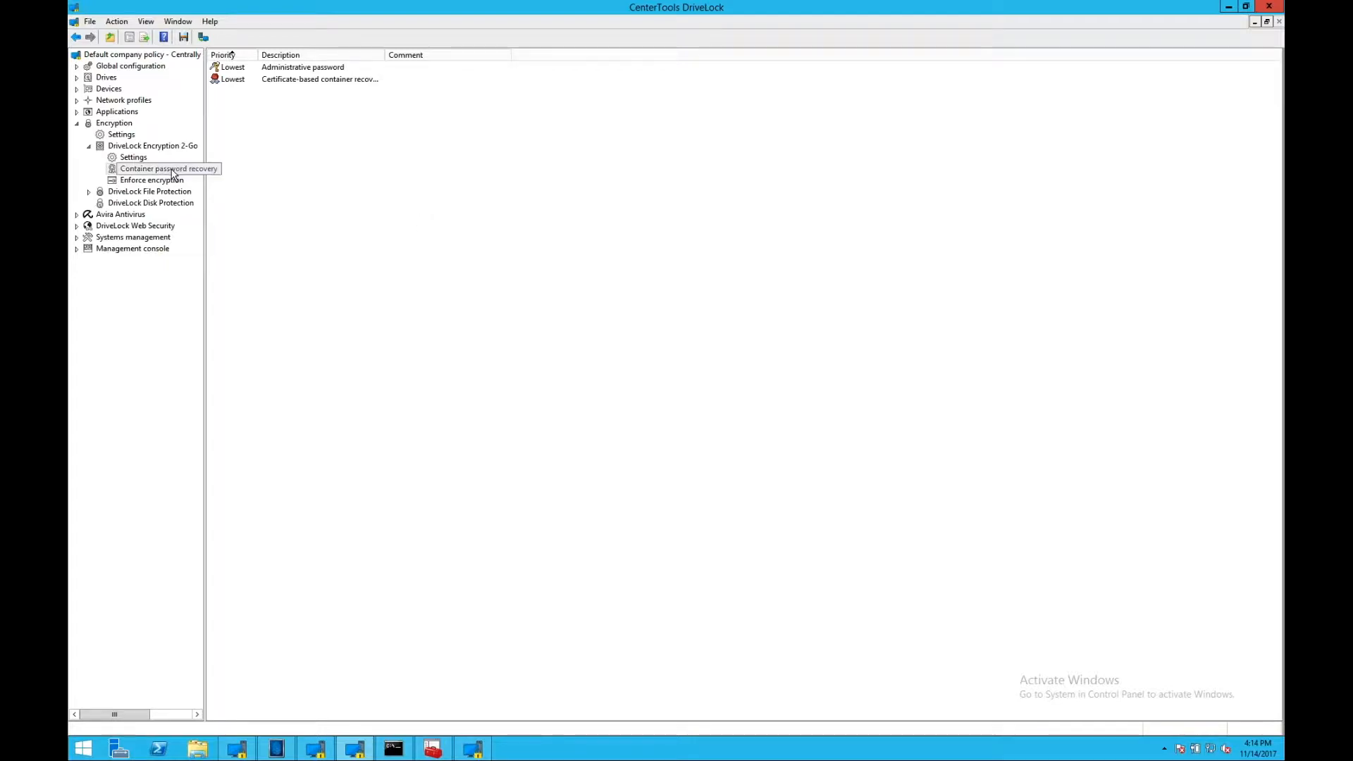
{"action": "left_click", "coordinate": [153, 145]}
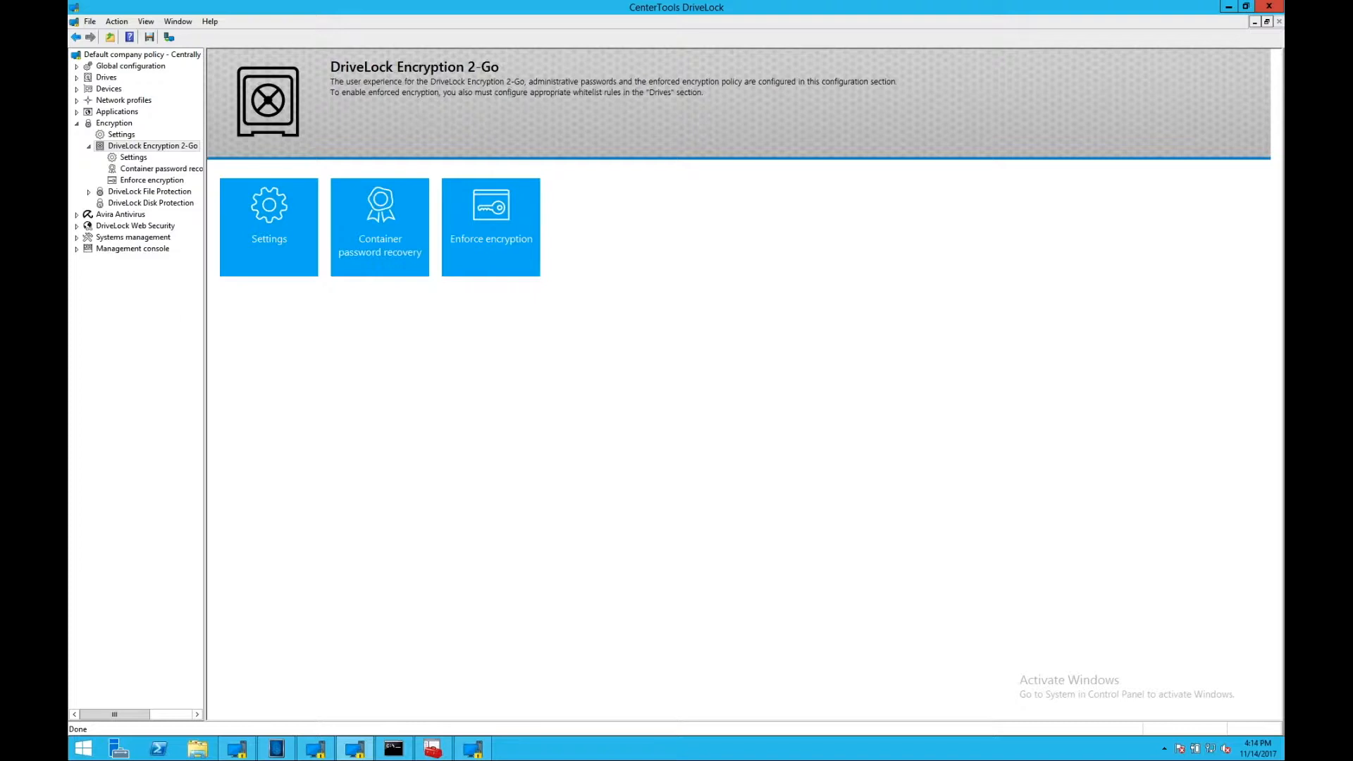
{"action": "mouse_move", "coordinate": [413, 402]}
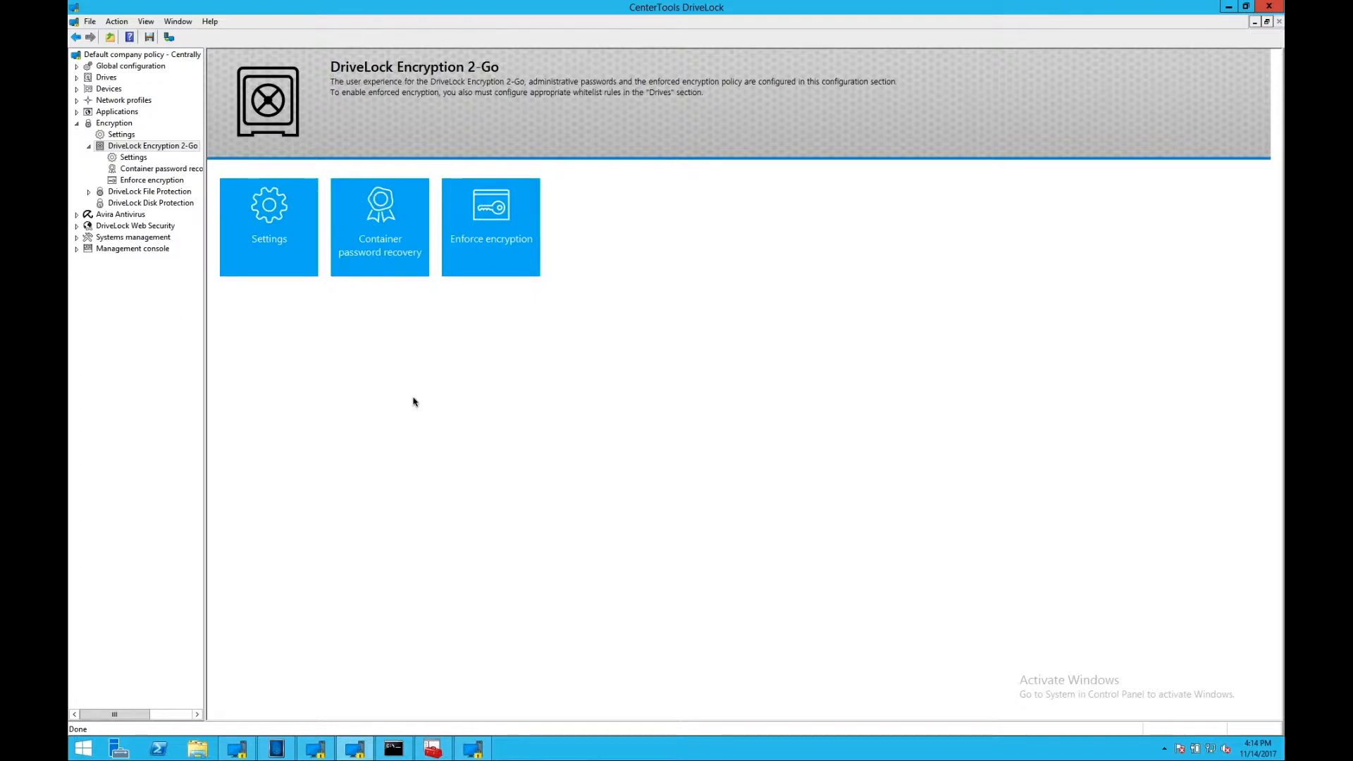
{"action": "mouse_move", "coordinate": [496, 311]}
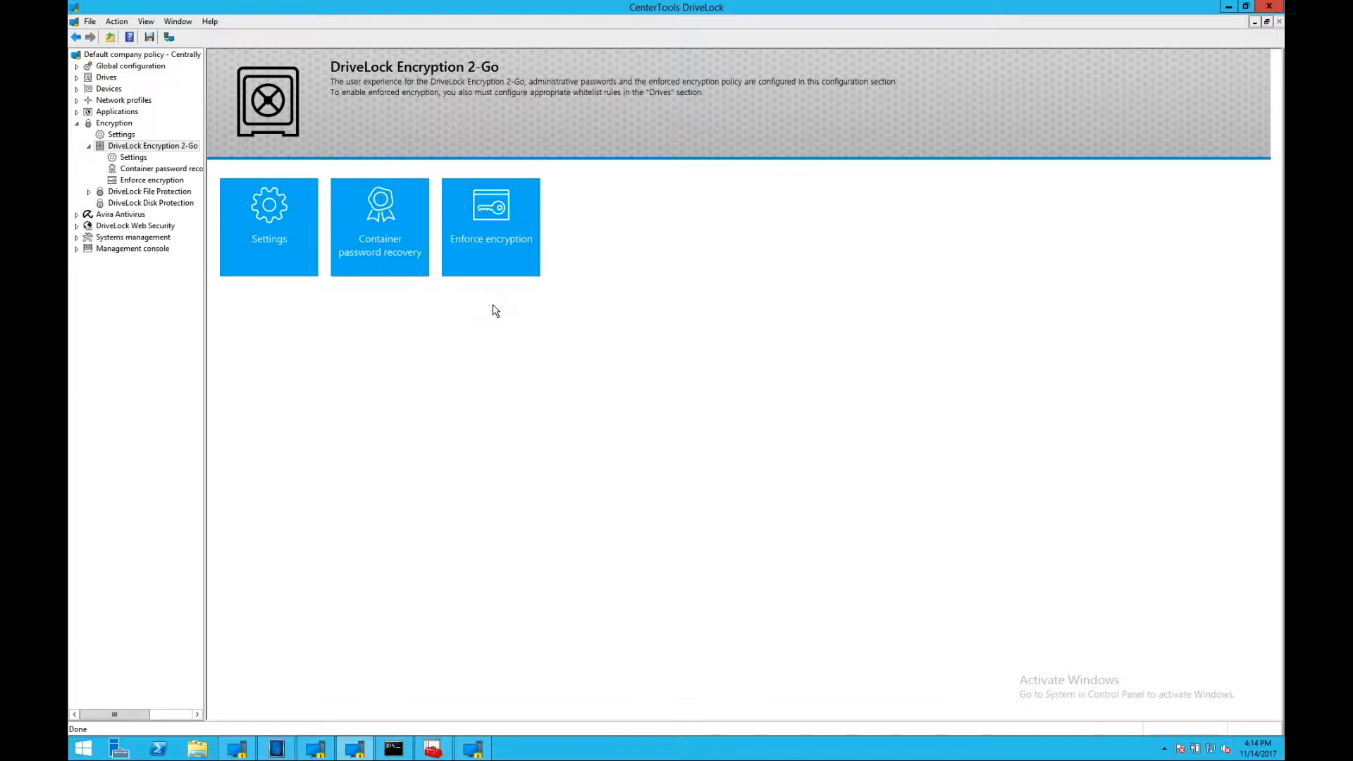
{"action": "mouse_move", "coordinate": [388, 312]}
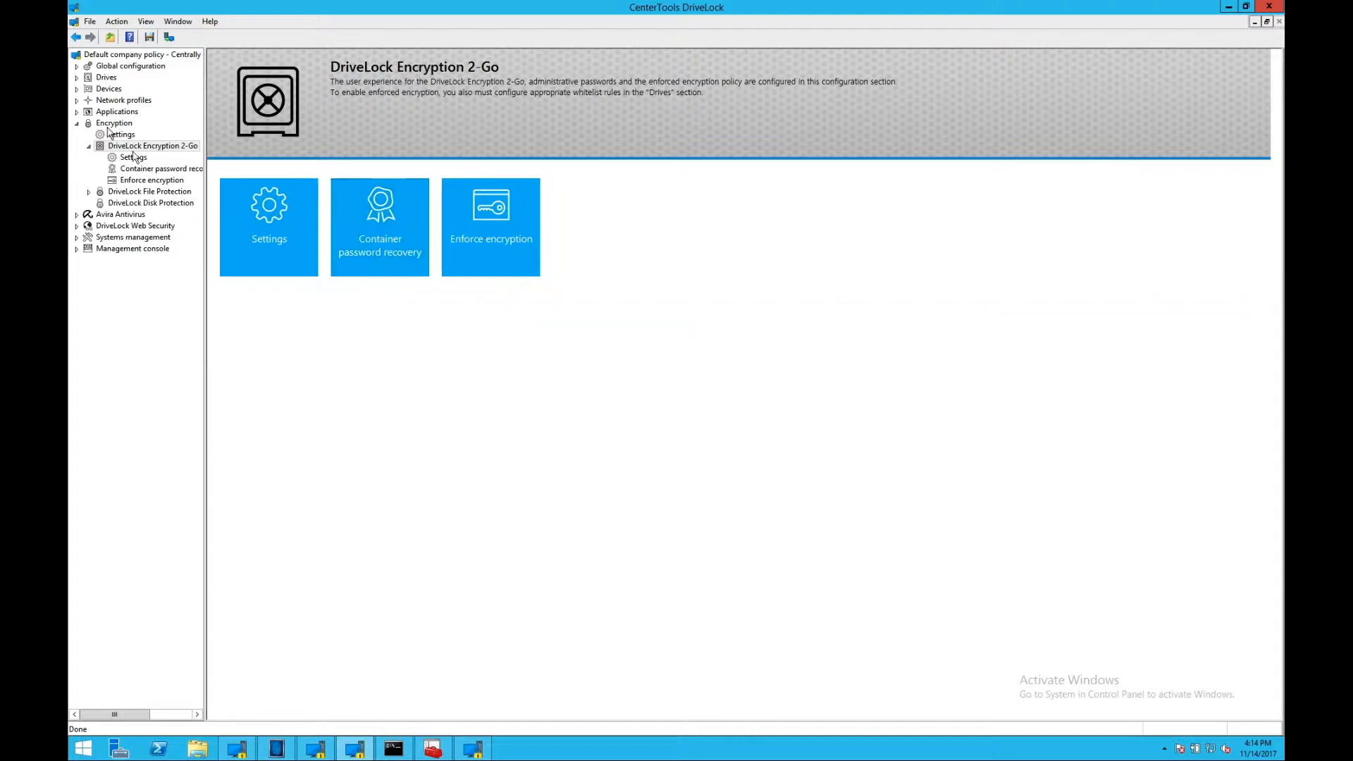
{"action": "left_click", "coordinate": [380, 227]}
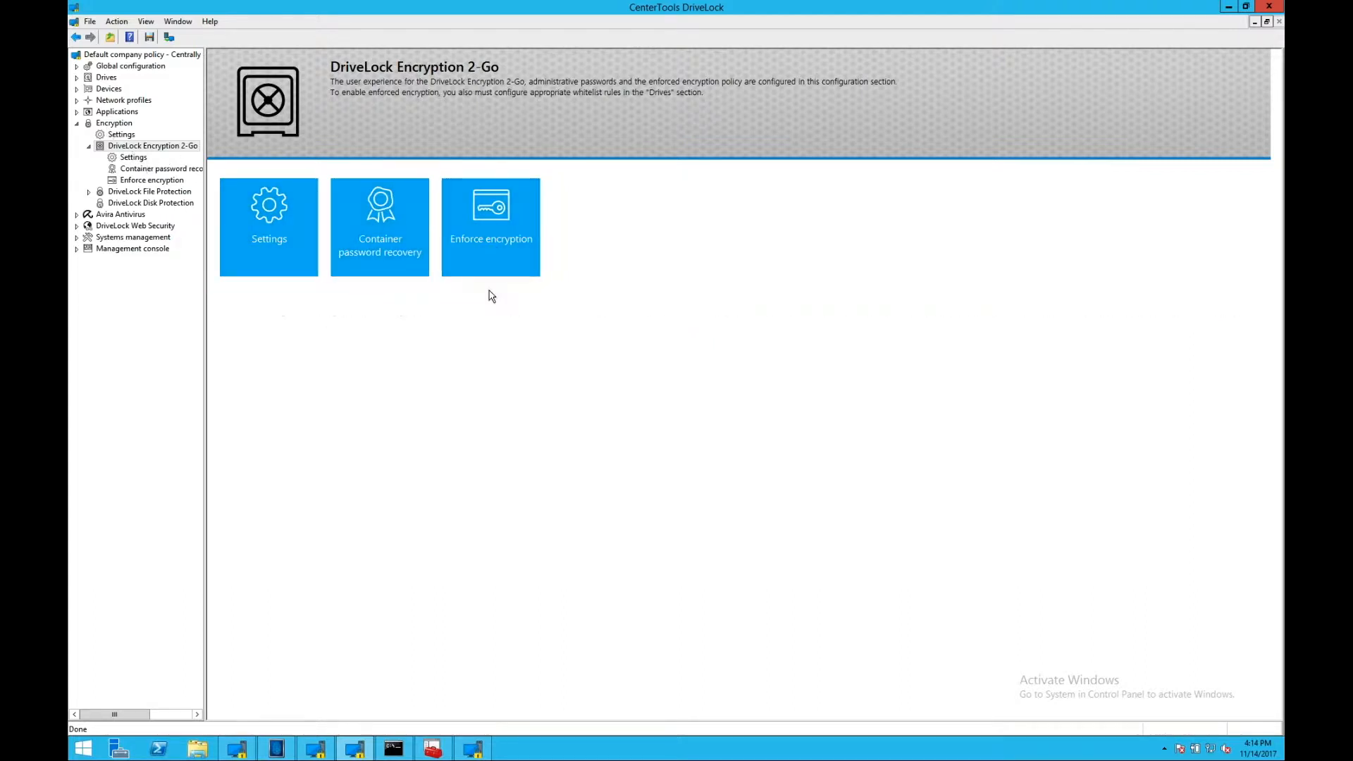
{"action": "left_click", "coordinate": [491, 226]}
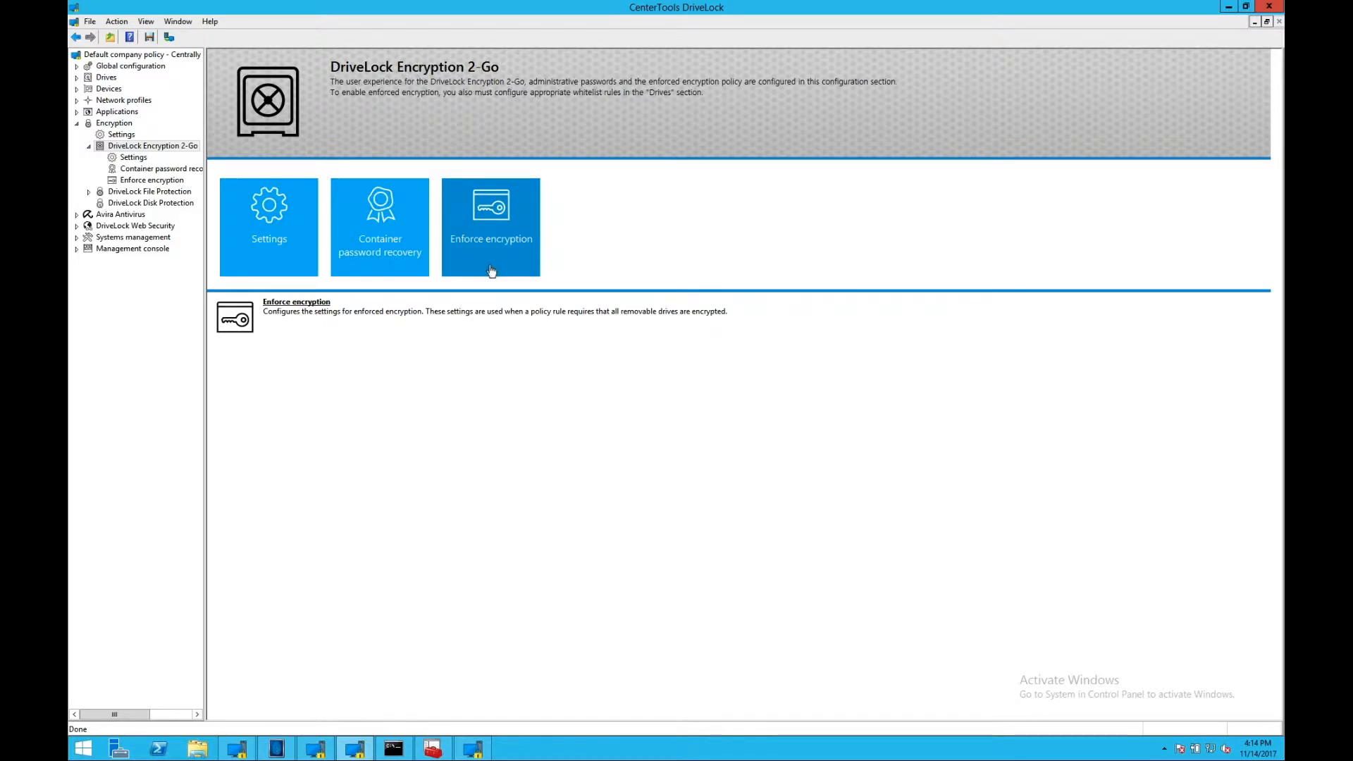
{"action": "left_click", "coordinate": [380, 226]}
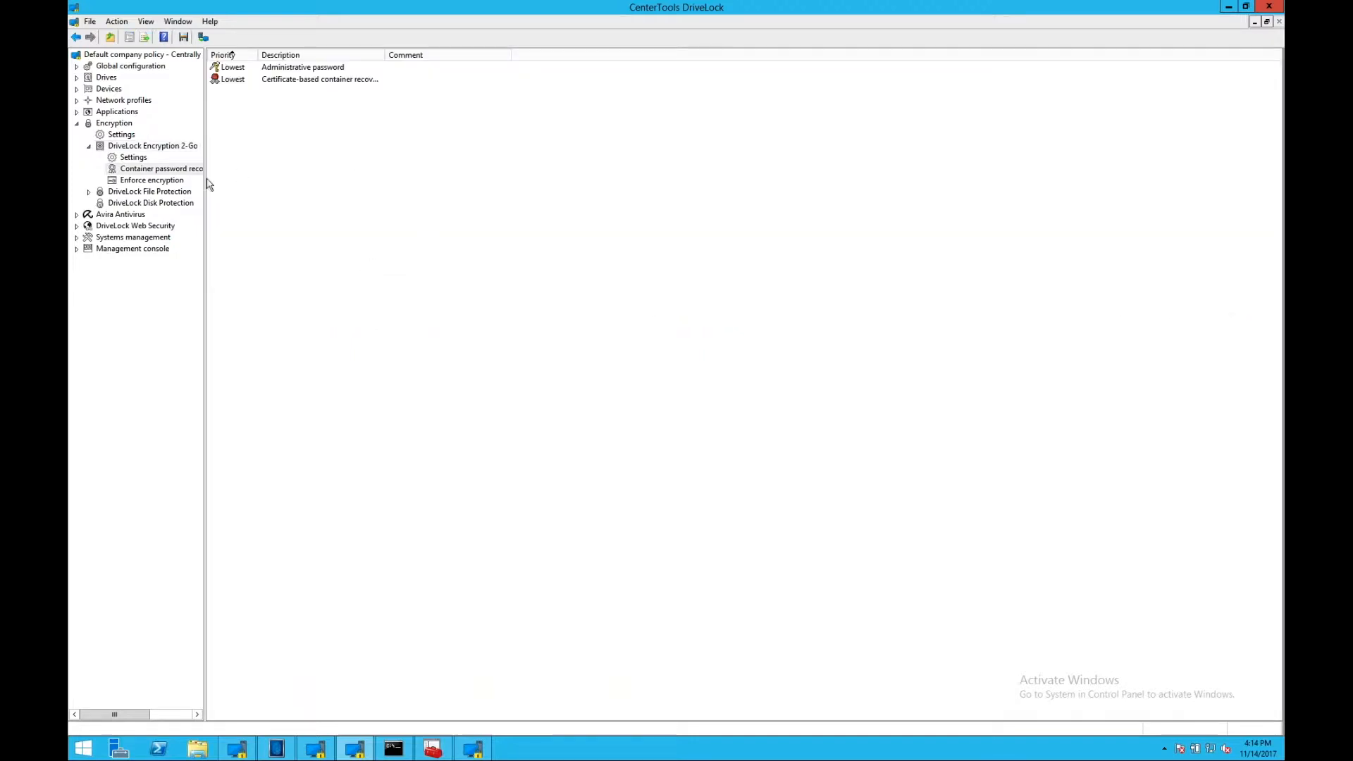
{"action": "left_click", "coordinate": [131, 157]}
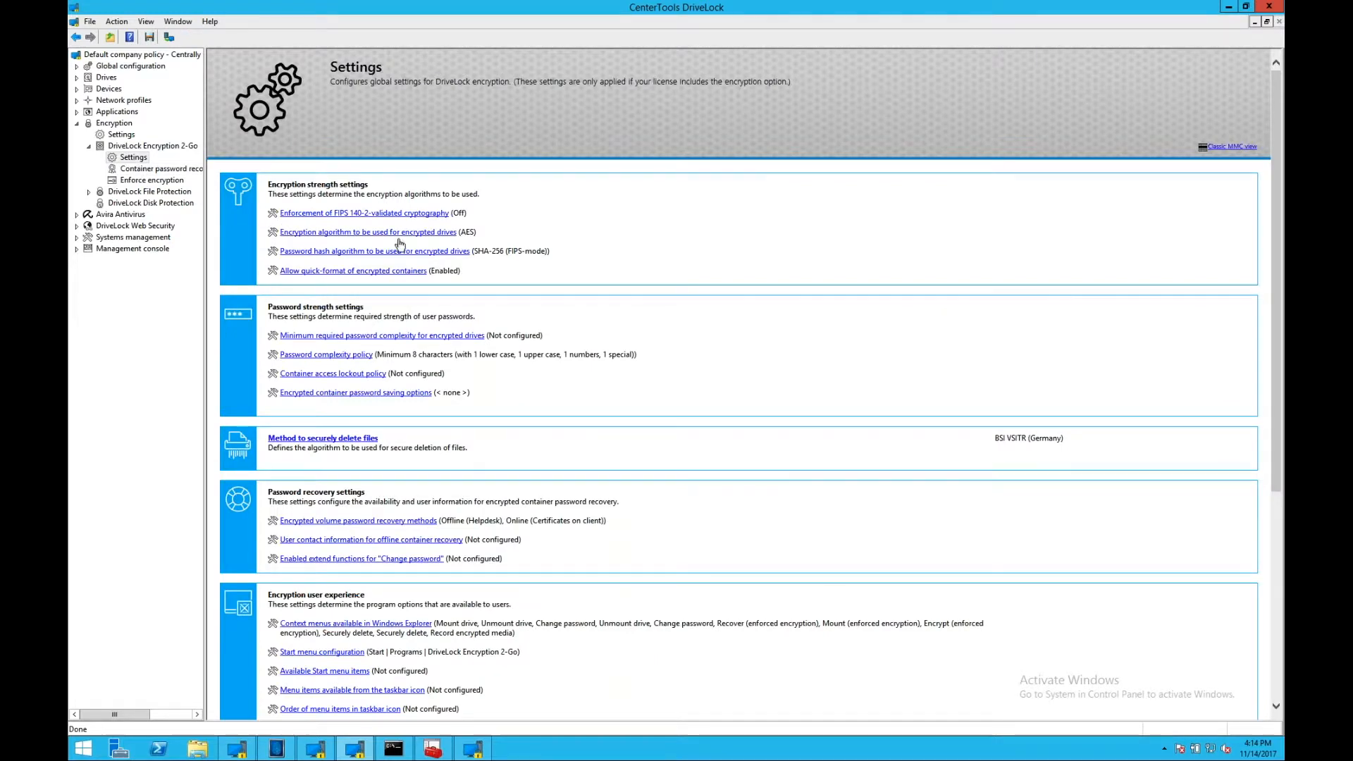
{"action": "mouse_move", "coordinate": [522, 234]}
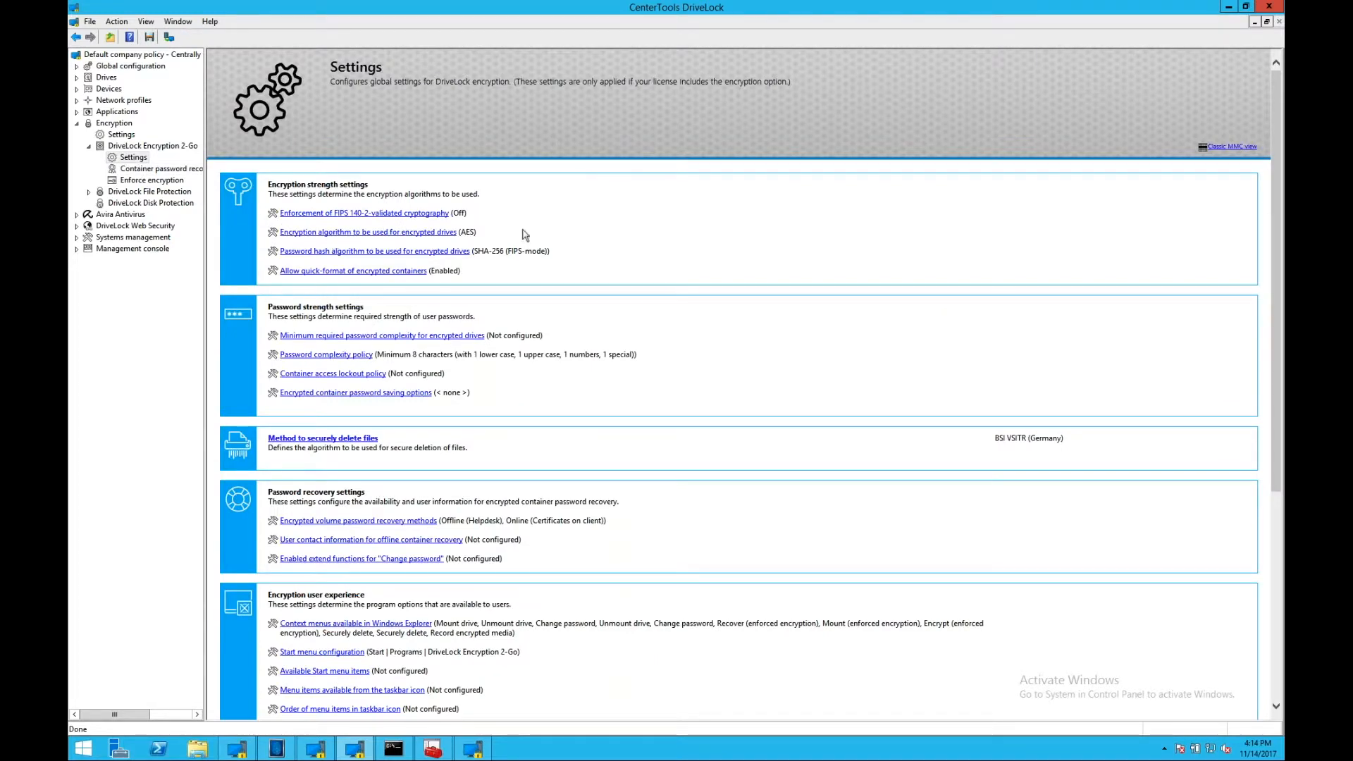
{"action": "mouse_move", "coordinate": [395, 238]}
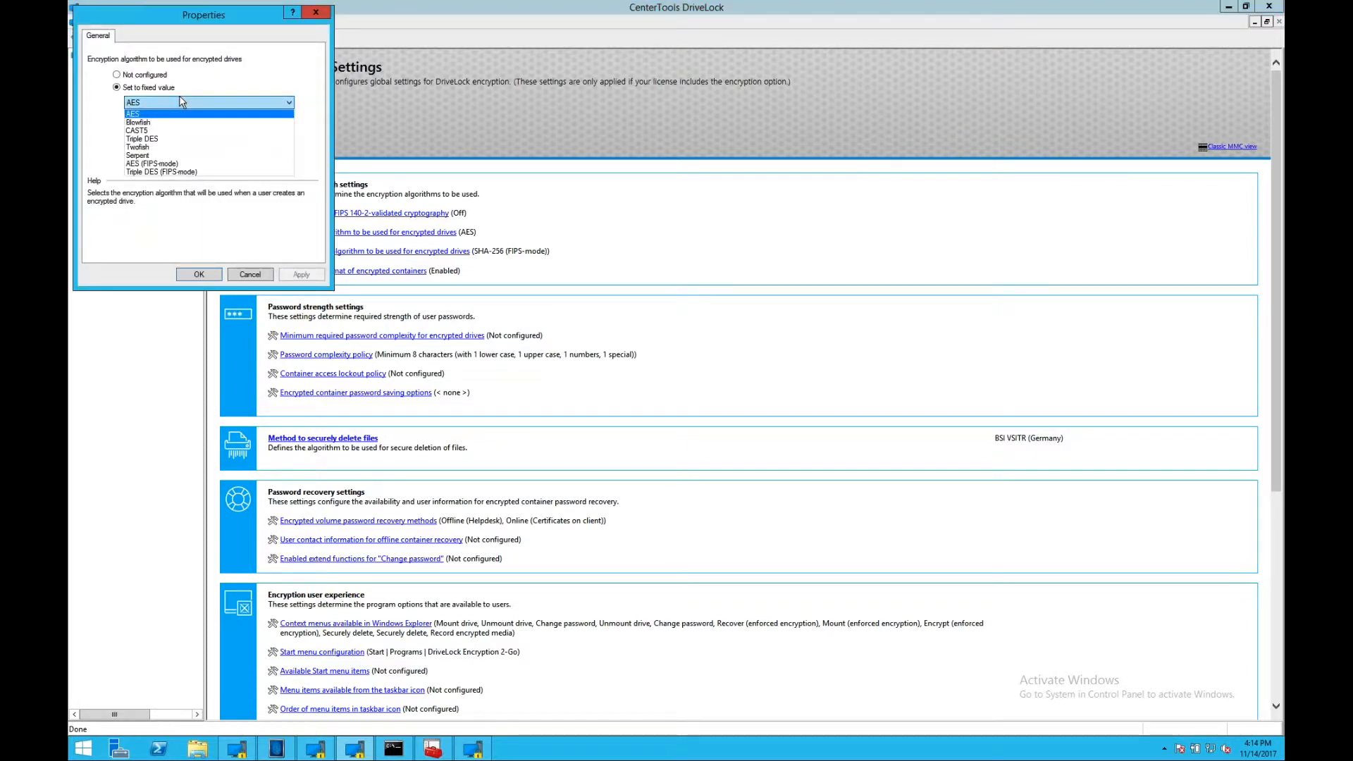
{"action": "left_click", "coordinate": [131, 113]}
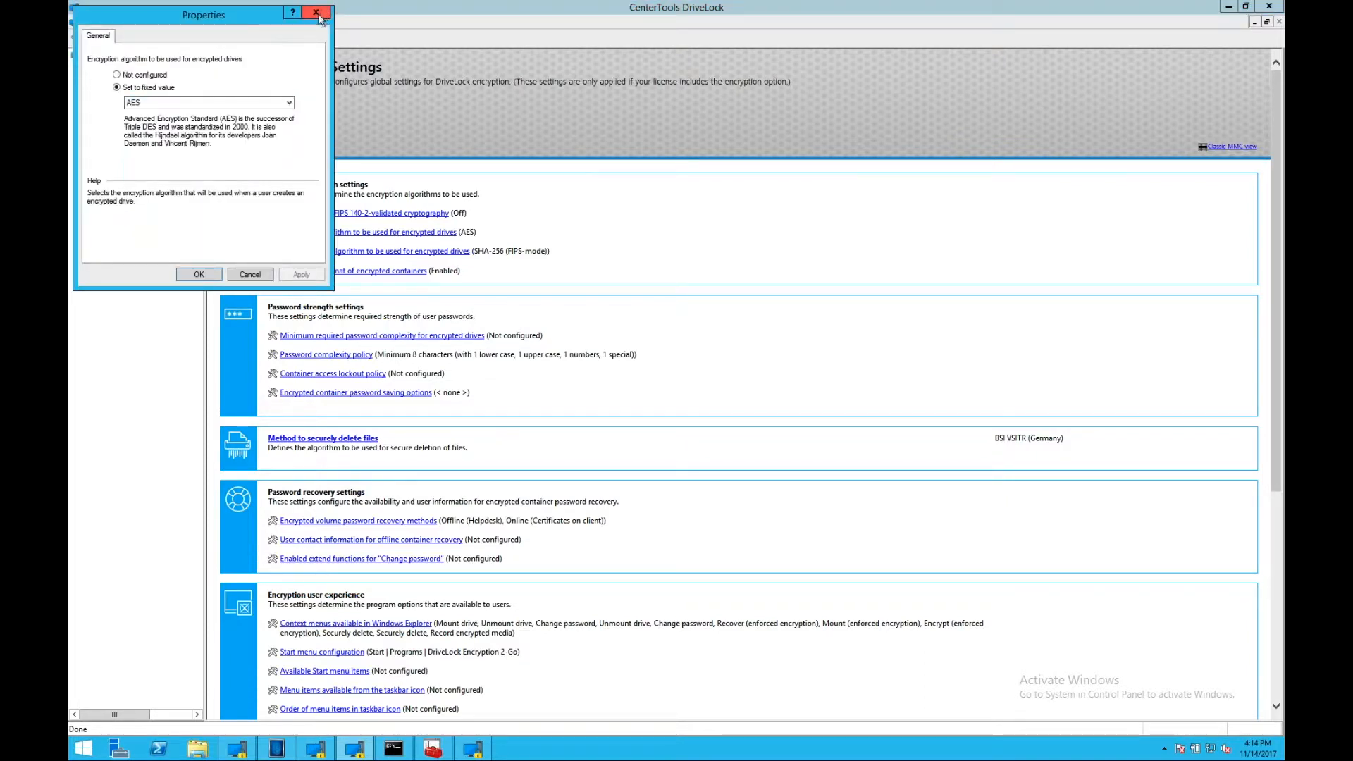
{"action": "left_click", "coordinate": [316, 13]}
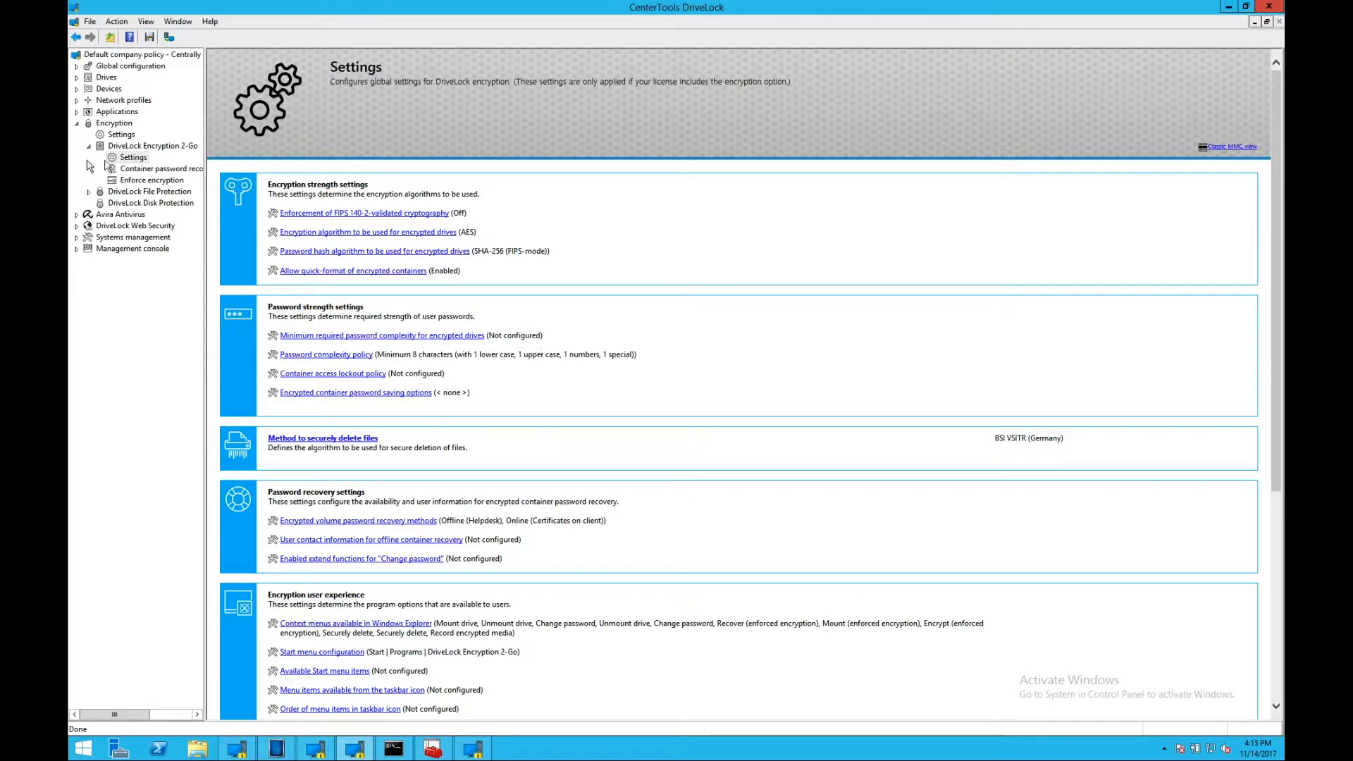
{"action": "mouse_move", "coordinate": [107, 168]}
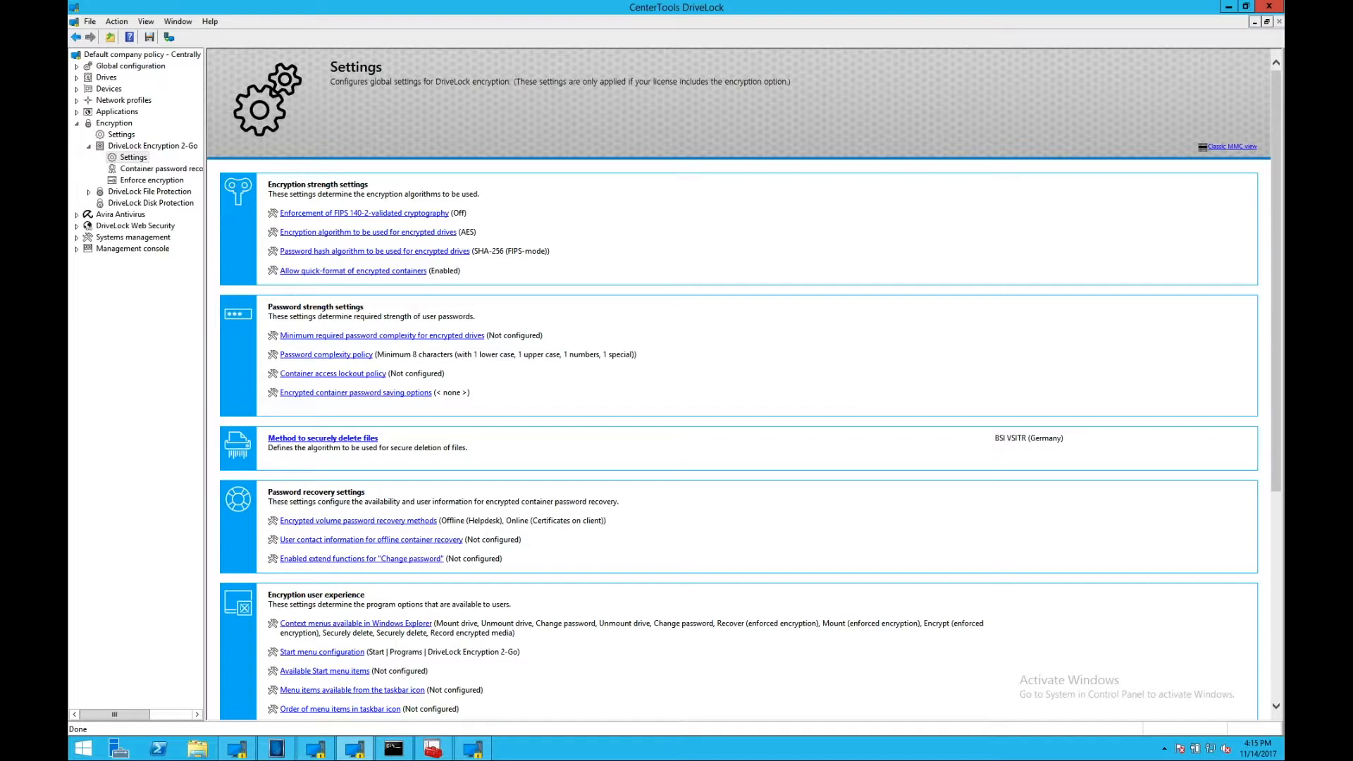
{"action": "mouse_move", "coordinate": [350, 231]}
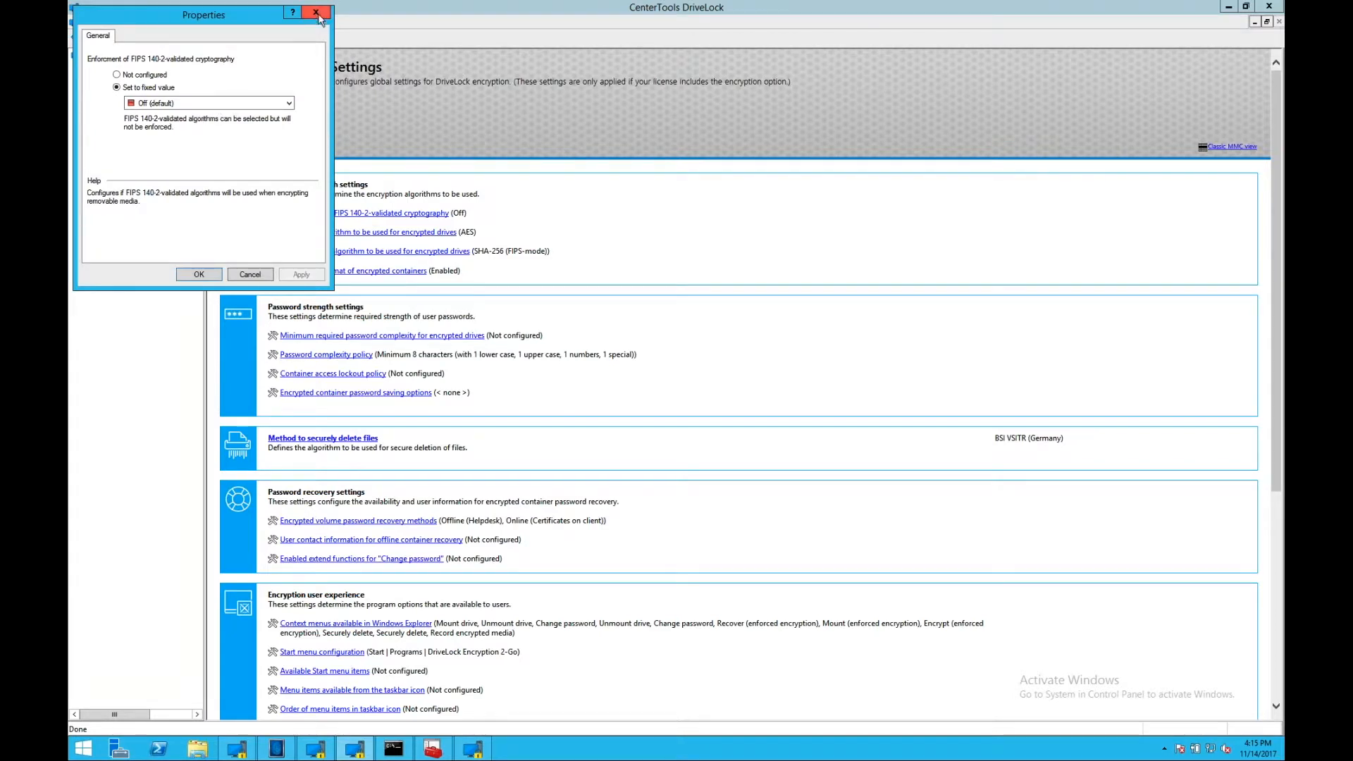
{"action": "left_click", "coordinate": [316, 14]}
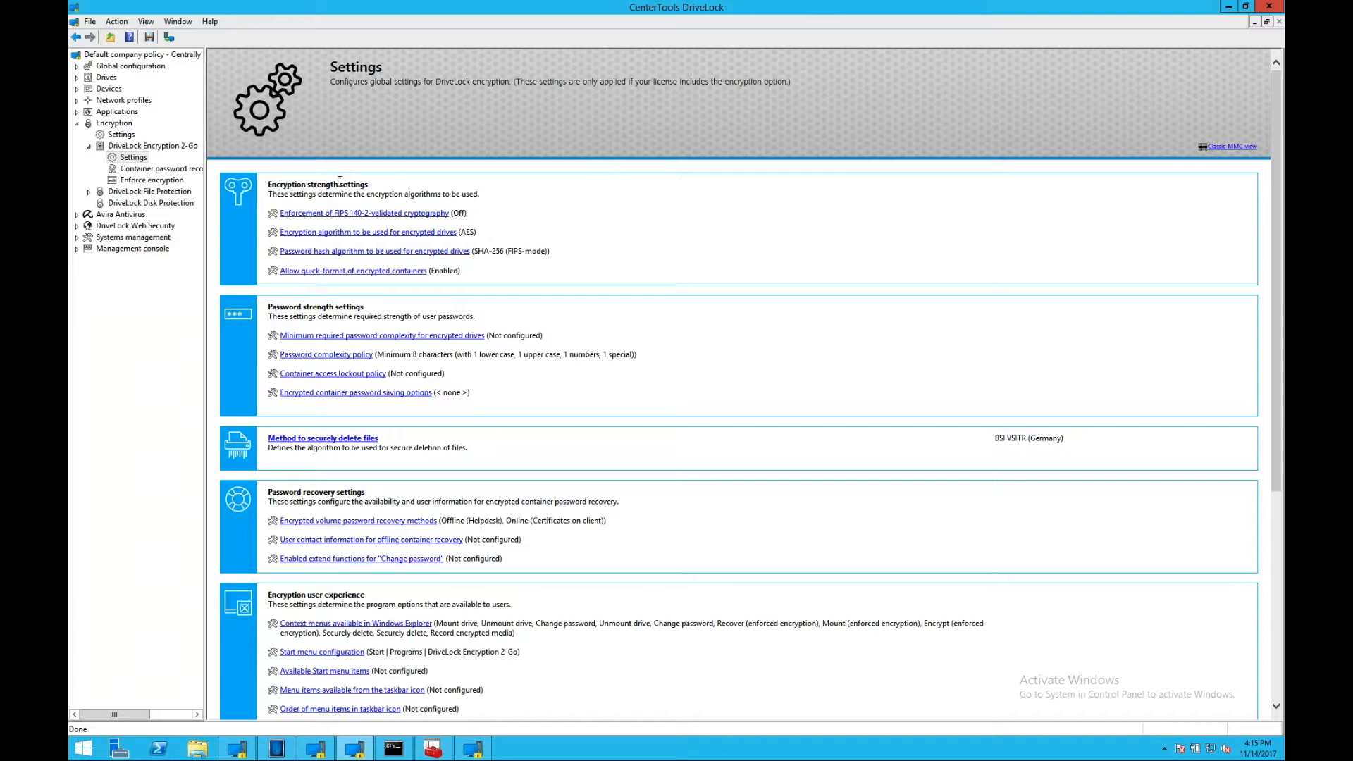
{"action": "left_click", "coordinate": [367, 231]}
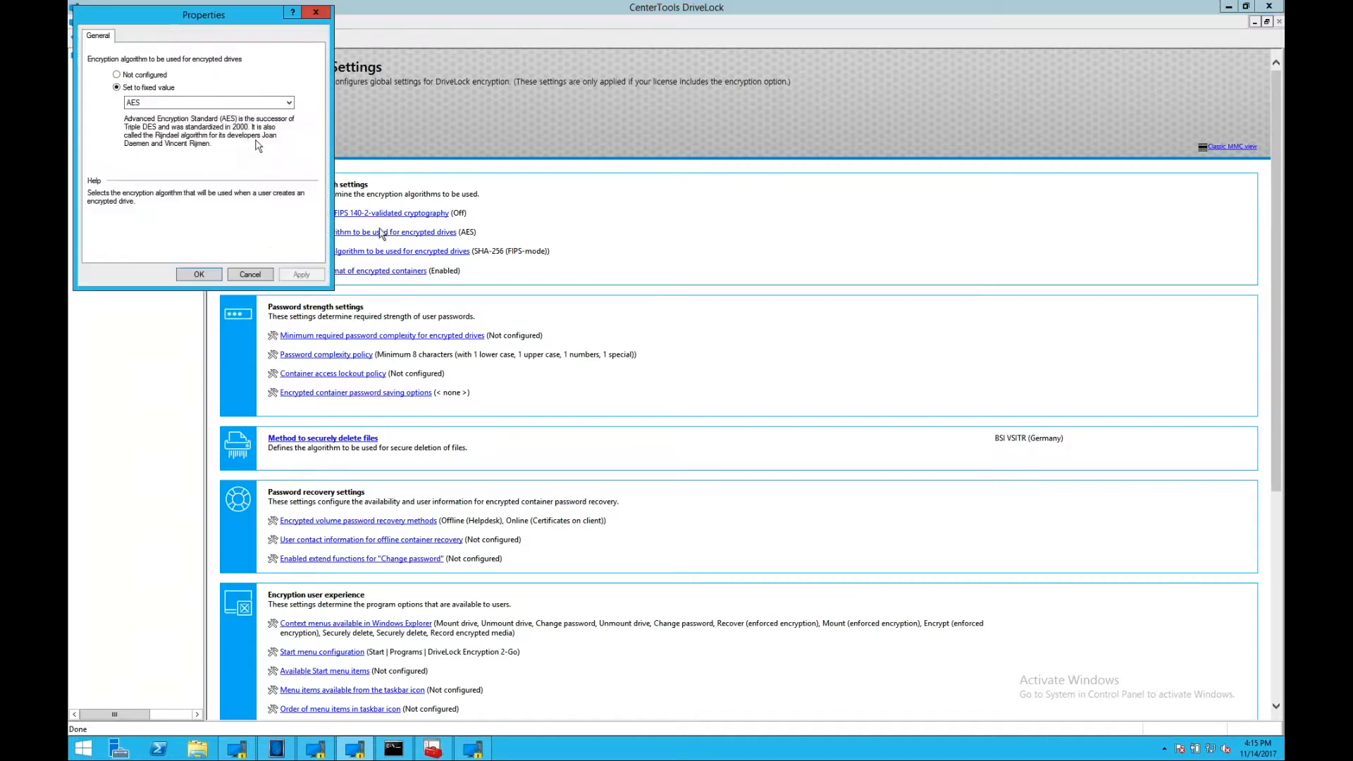
{"action": "left_click", "coordinate": [288, 101]}
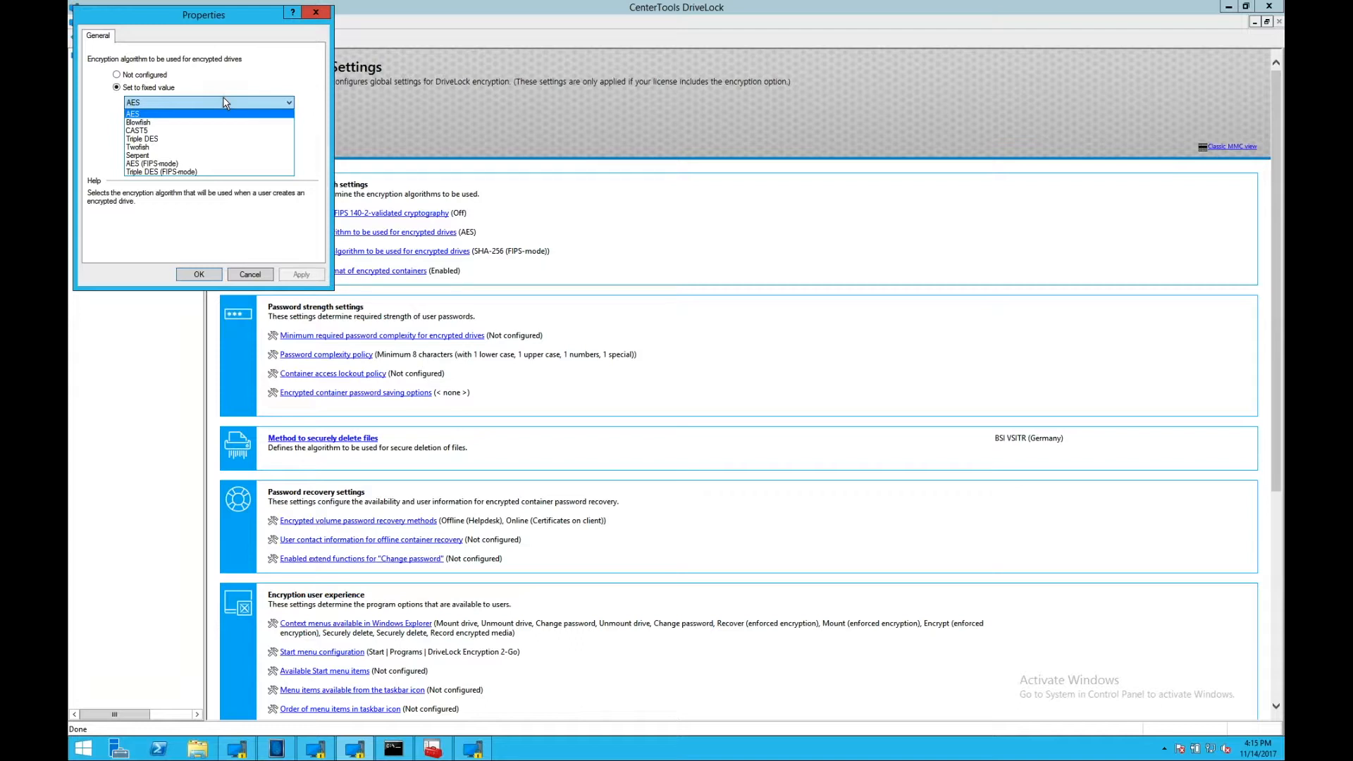
{"action": "mouse_move", "coordinate": [296, 51]}
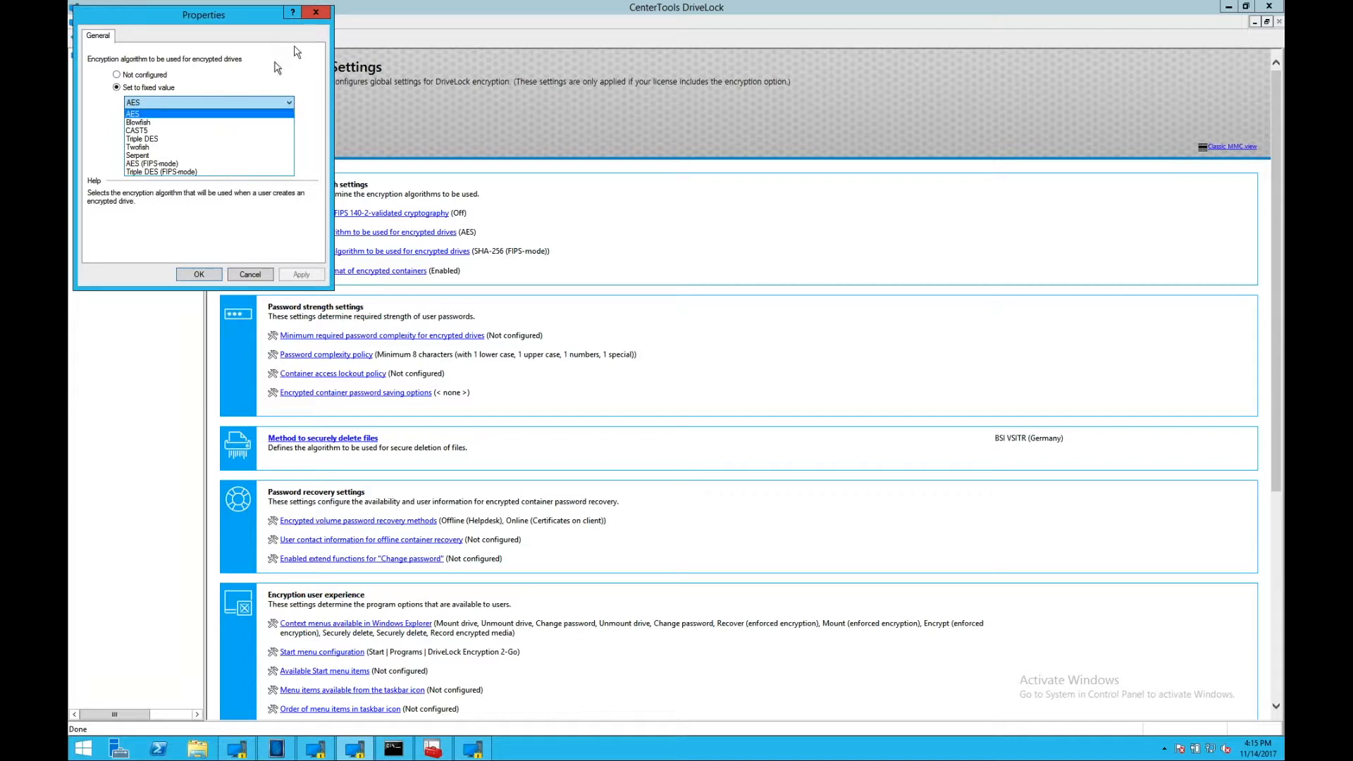
{"action": "left_click", "coordinate": [250, 273]}
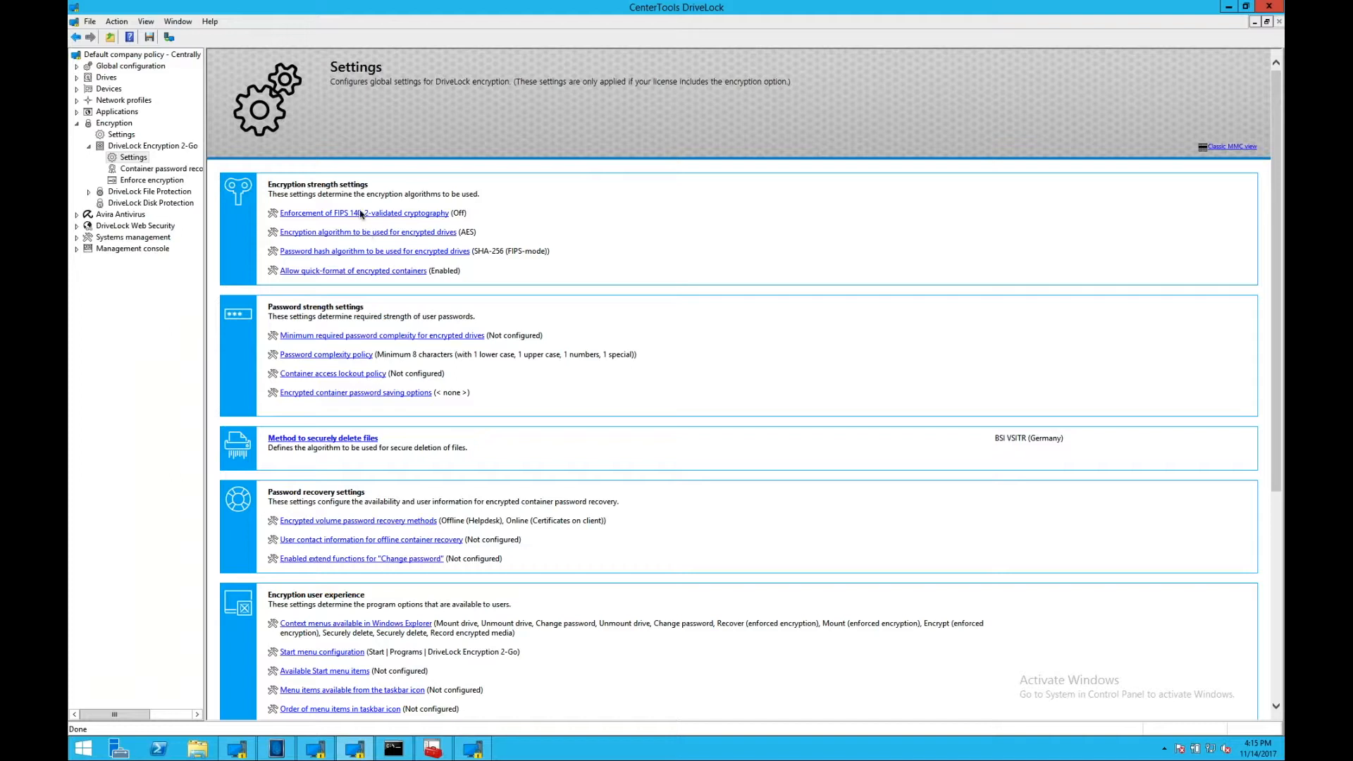
{"action": "left_click", "coordinate": [363, 213]}
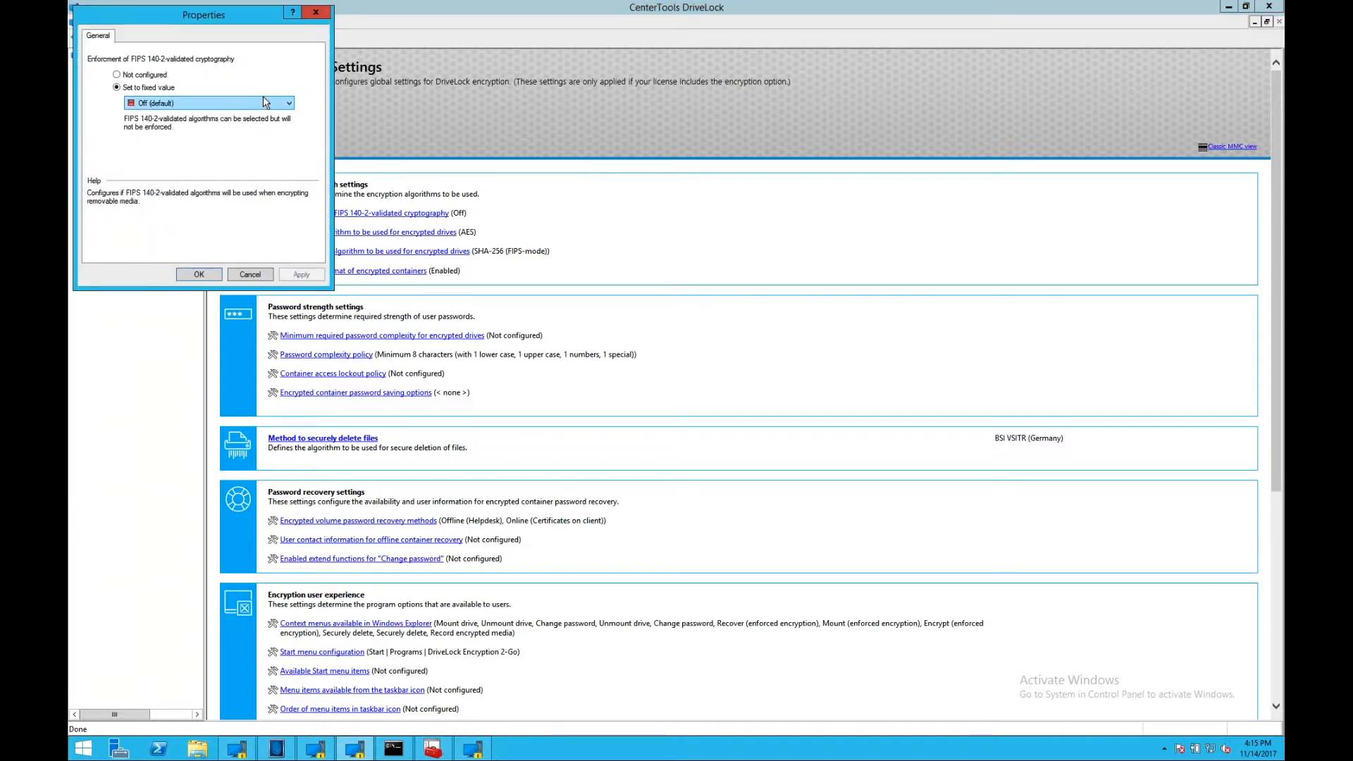
{"action": "mouse_move", "coordinate": [310, 35]}
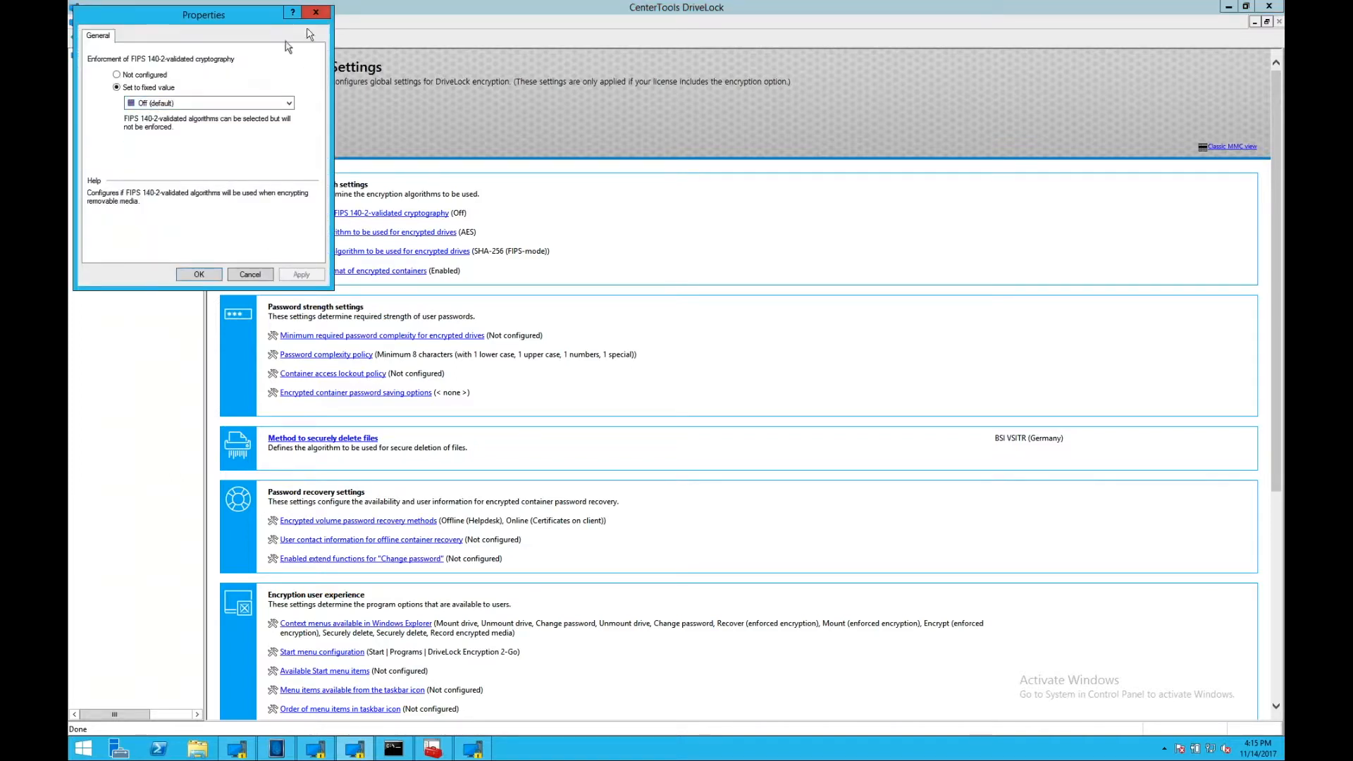
{"action": "left_click", "coordinate": [199, 274]}
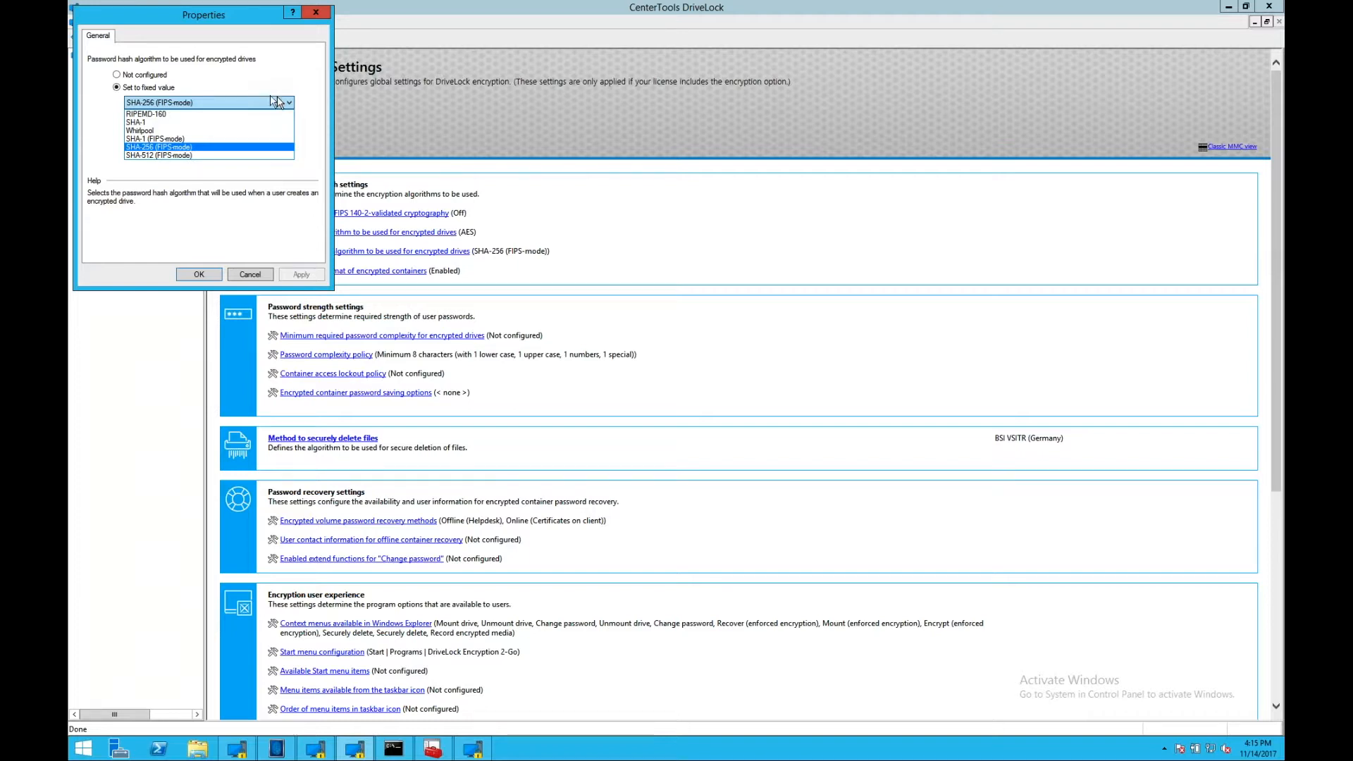
{"action": "left_click", "coordinate": [199, 274]}
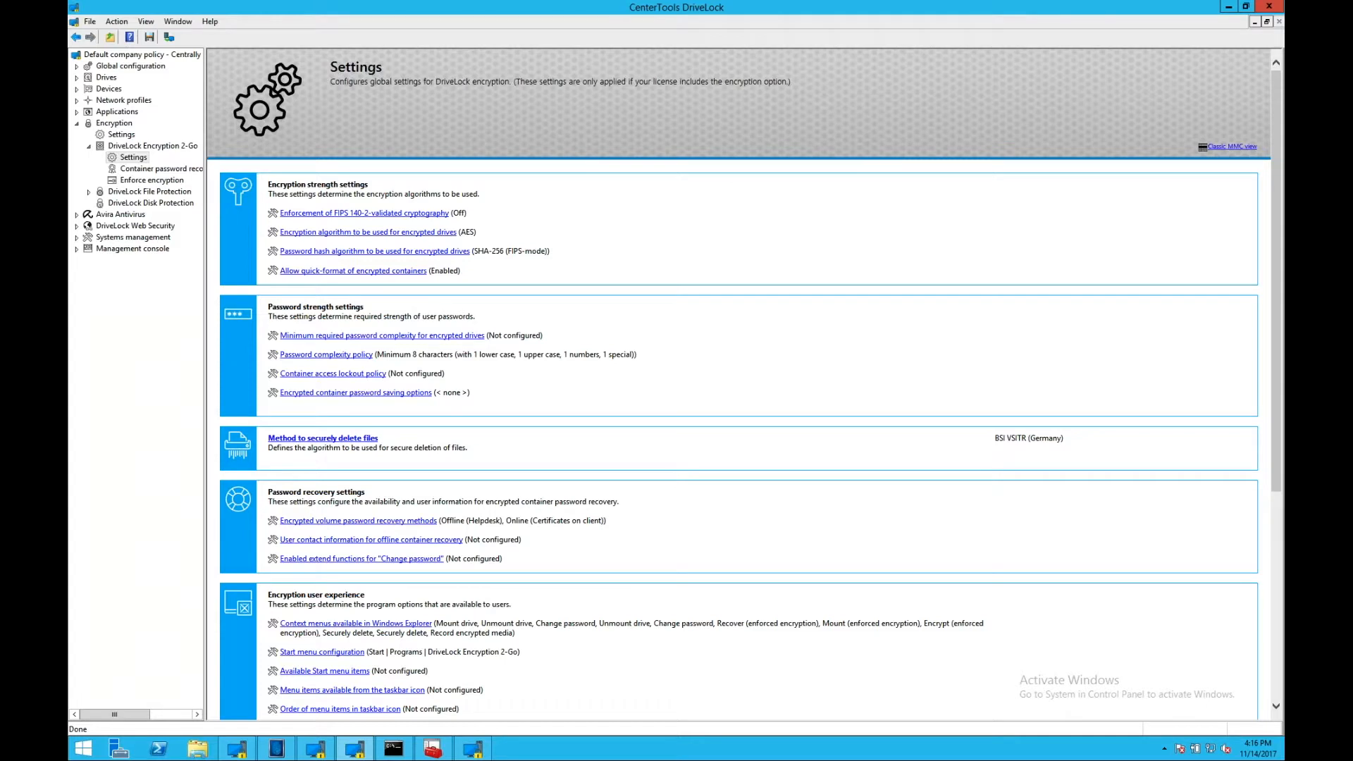
{"action": "mouse_move", "coordinate": [552, 303]}
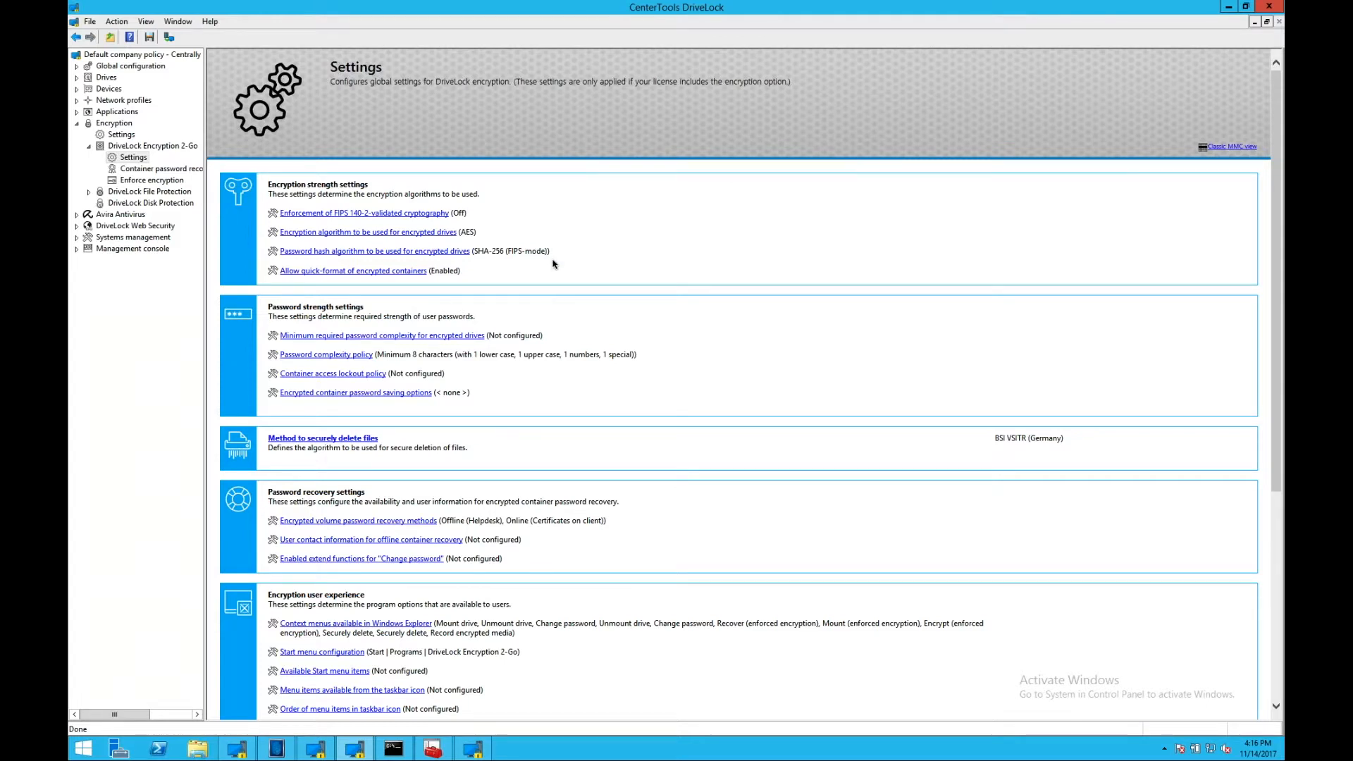
{"action": "mouse_move", "coordinate": [277, 357]}
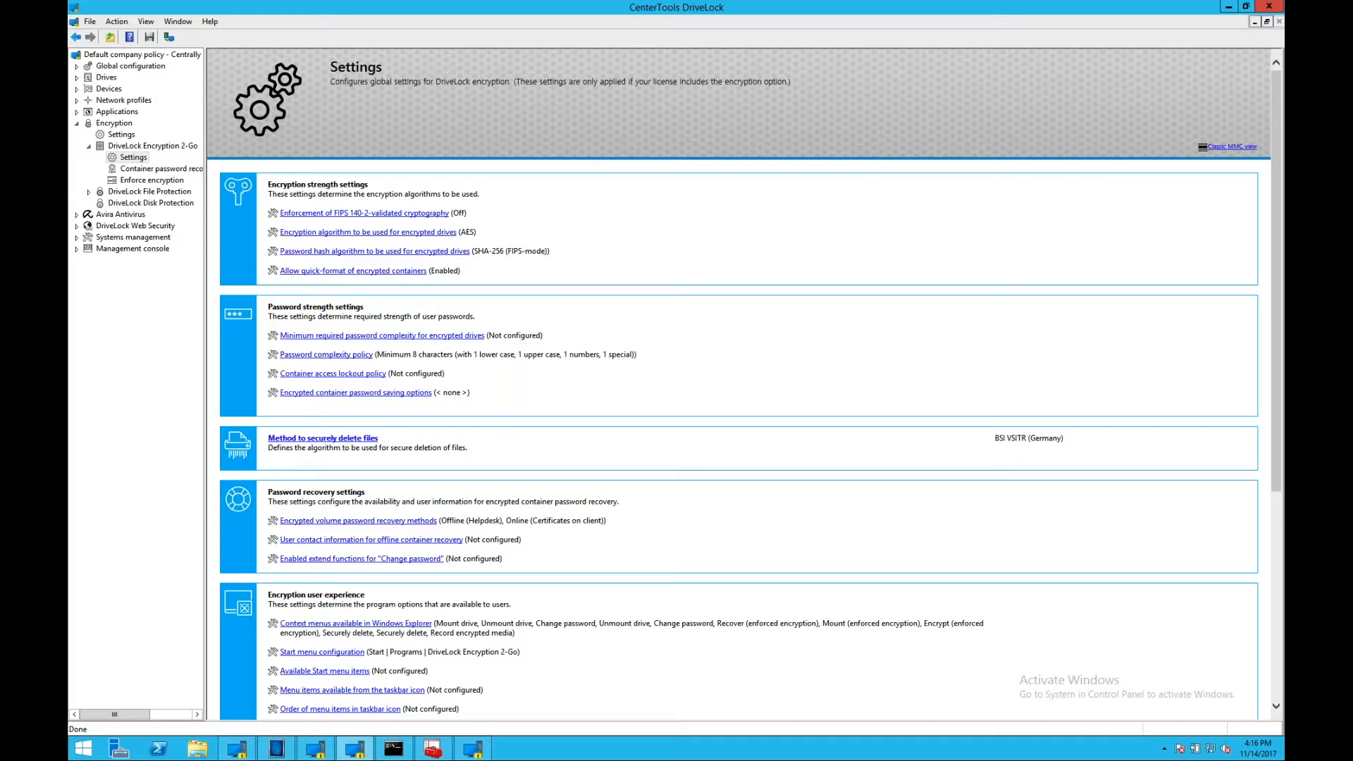
{"action": "mouse_move", "coordinate": [651, 403]}
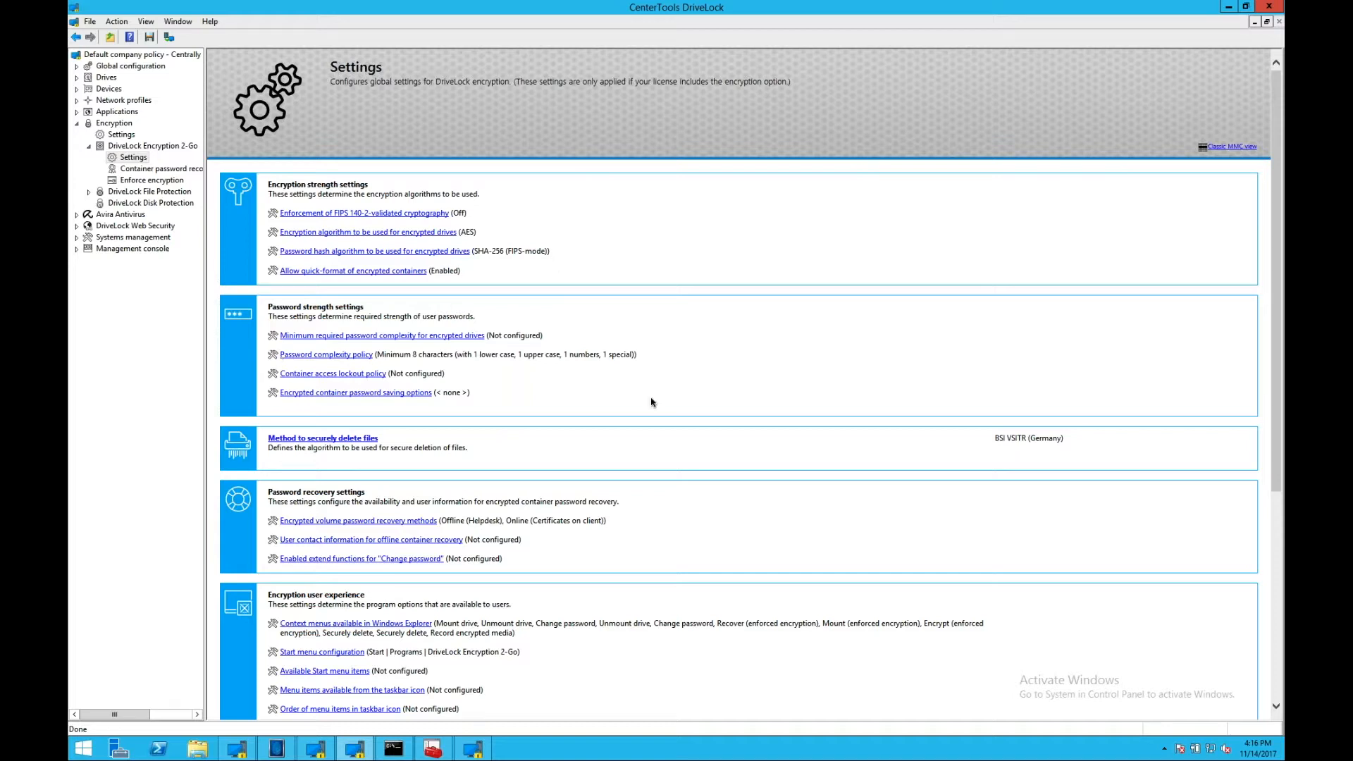
{"action": "mouse_move", "coordinate": [679, 384]}
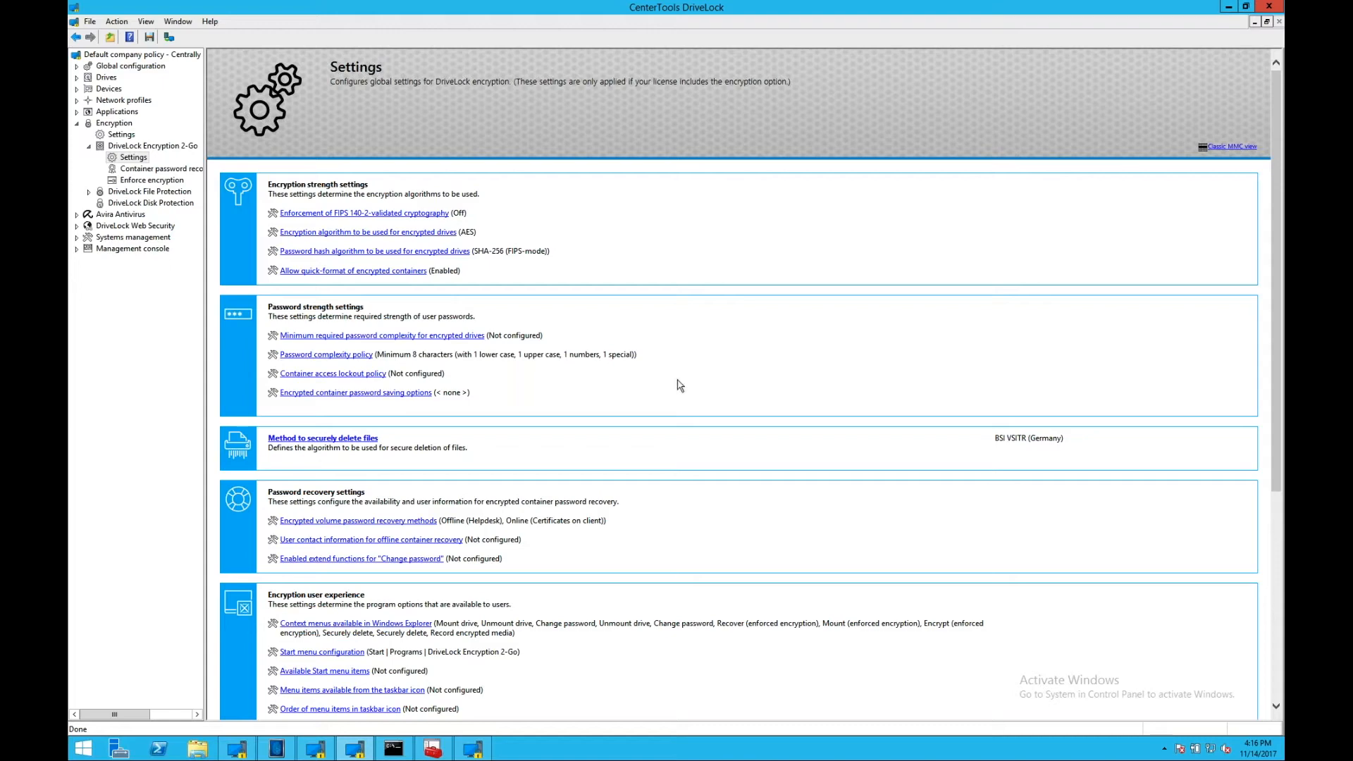
{"action": "mouse_move", "coordinate": [686, 385]}
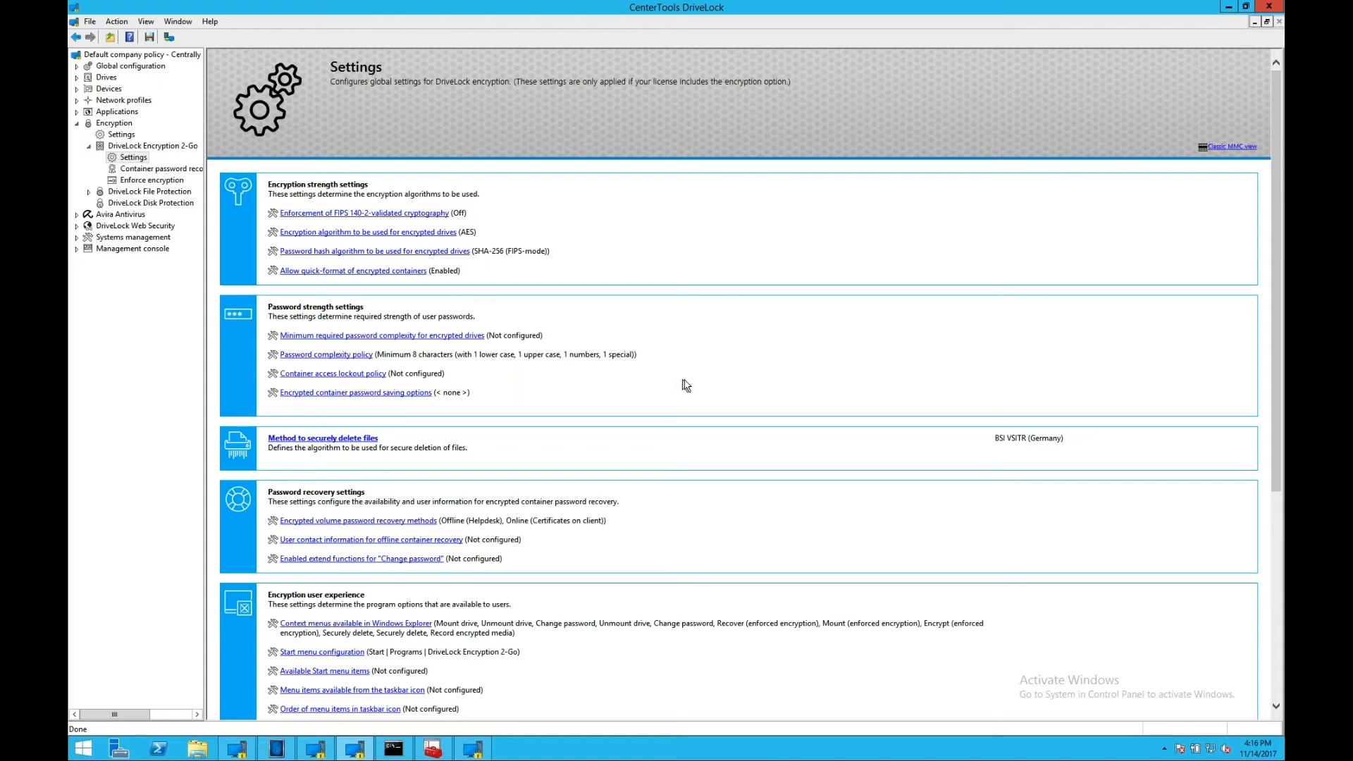